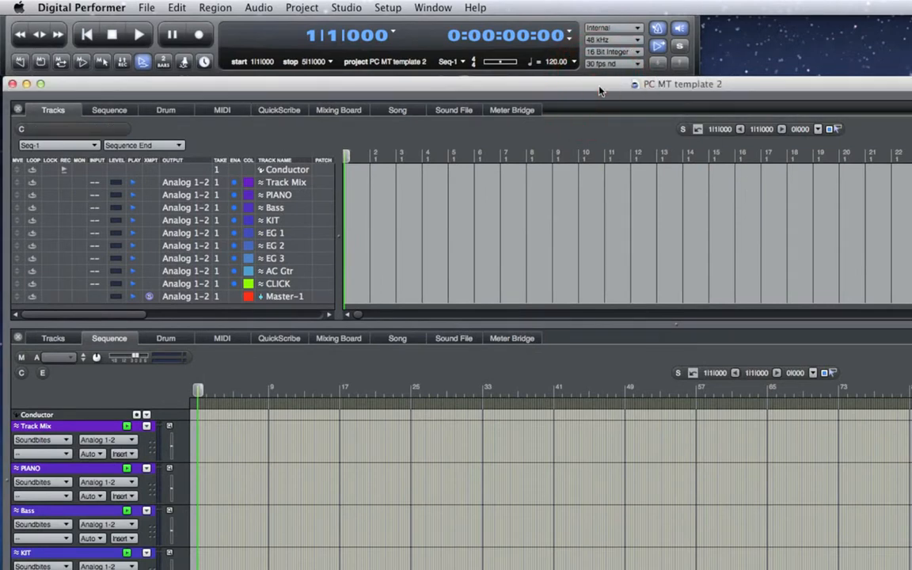
{"action": "mouse_move", "coordinate": [589, 114]}
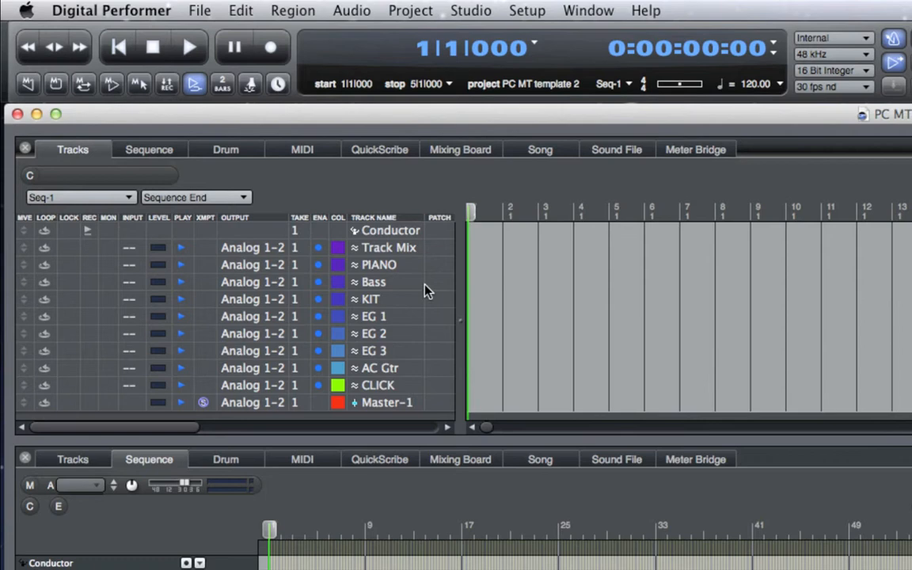
{"action": "mouse_move", "coordinate": [414, 337]}
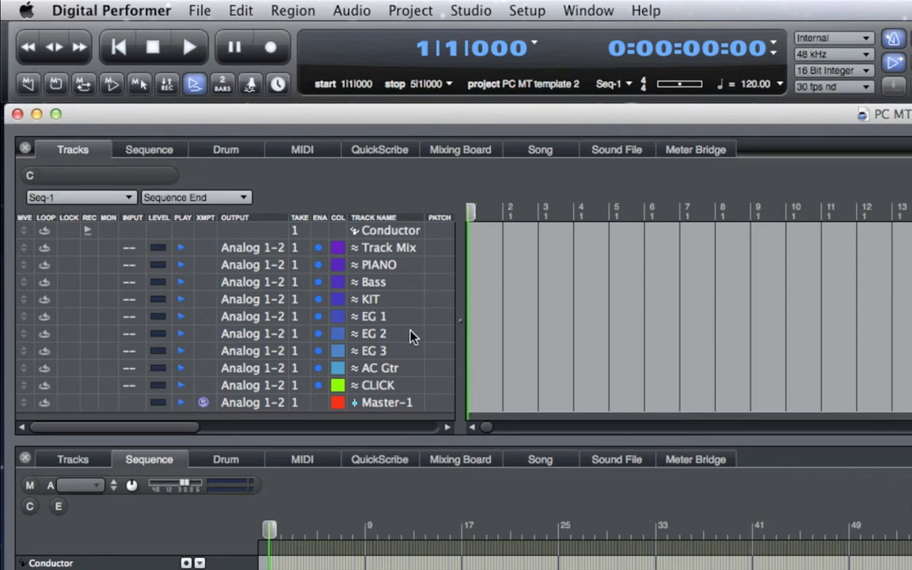
{"action": "mouse_move", "coordinate": [412, 375]}
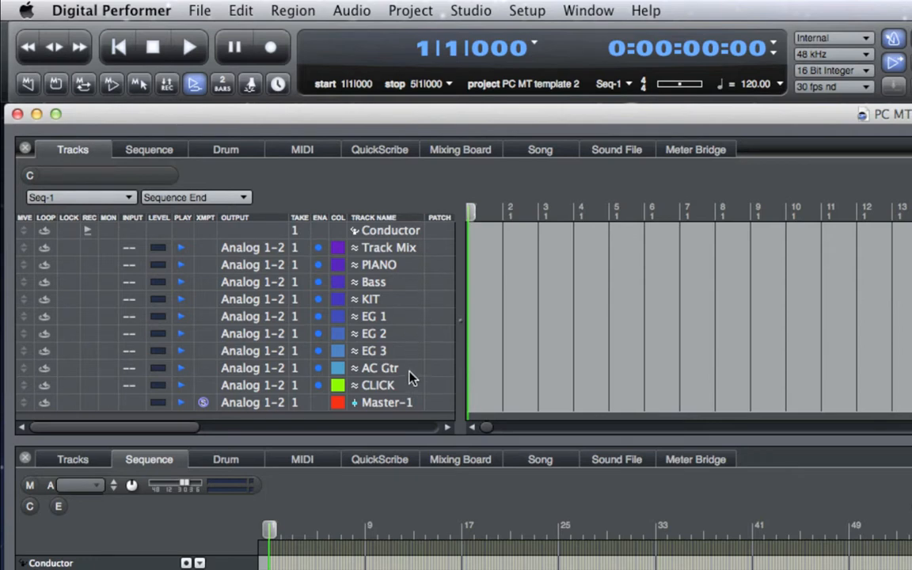
{"action": "mouse_move", "coordinate": [402, 394]}
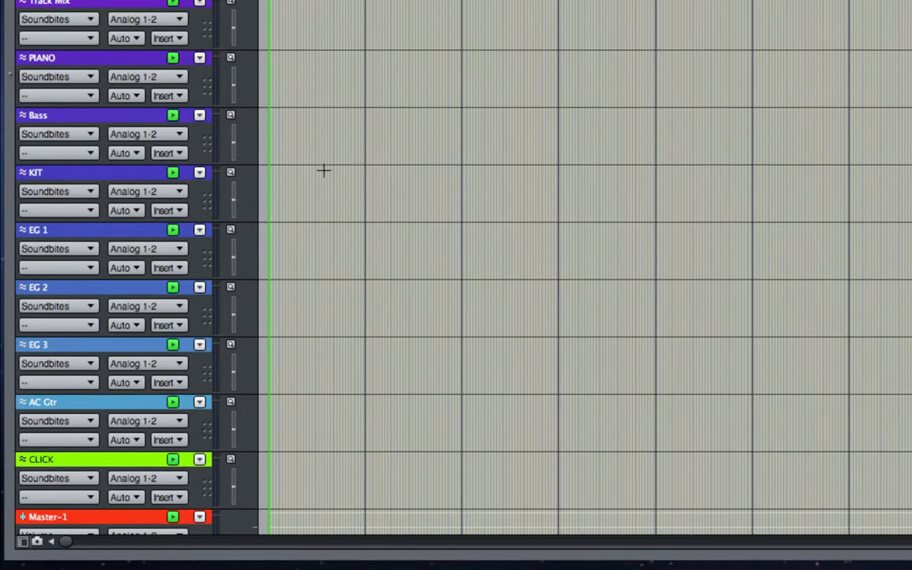
{"action": "mouse_move", "coordinate": [535, 130]}
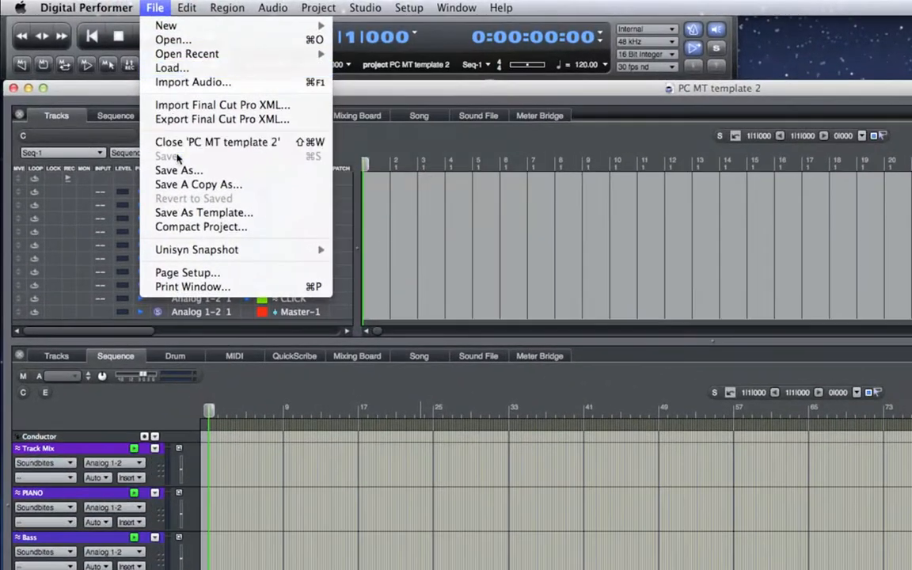
- Start Save As without duplicating audio and create a new 'Glory To God Forever' folder
{"action": "left_click", "coordinate": [177, 171]}
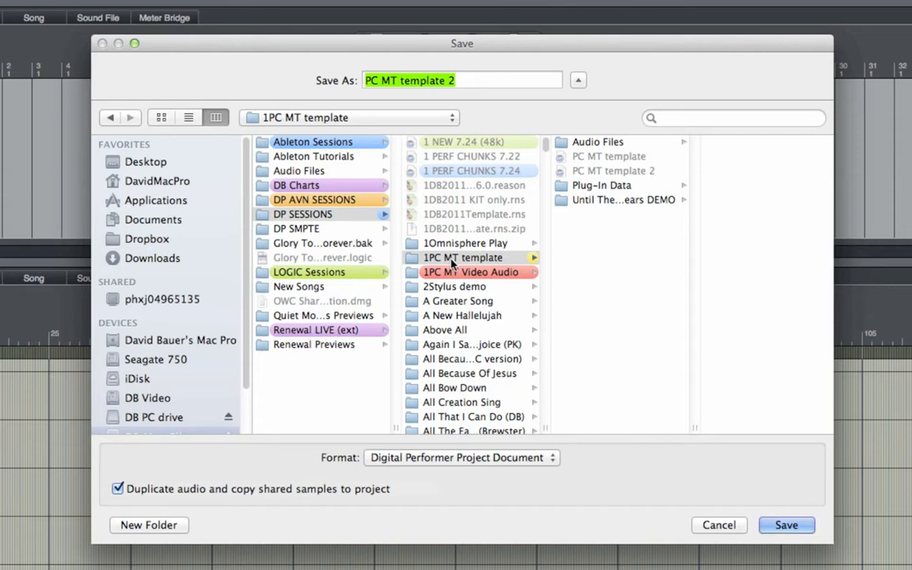
{"action": "left_click", "coordinate": [117, 488]}
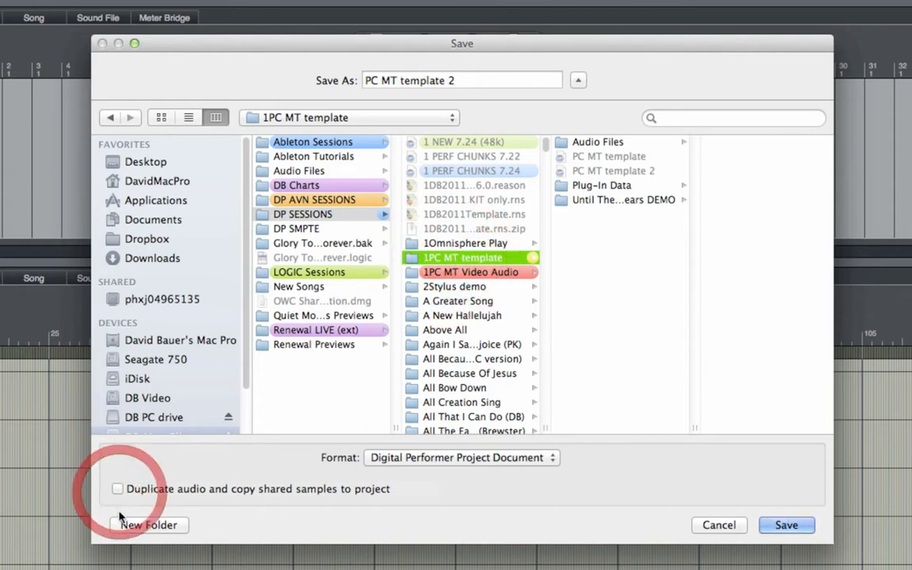
{"action": "left_click", "coordinate": [149, 526]}
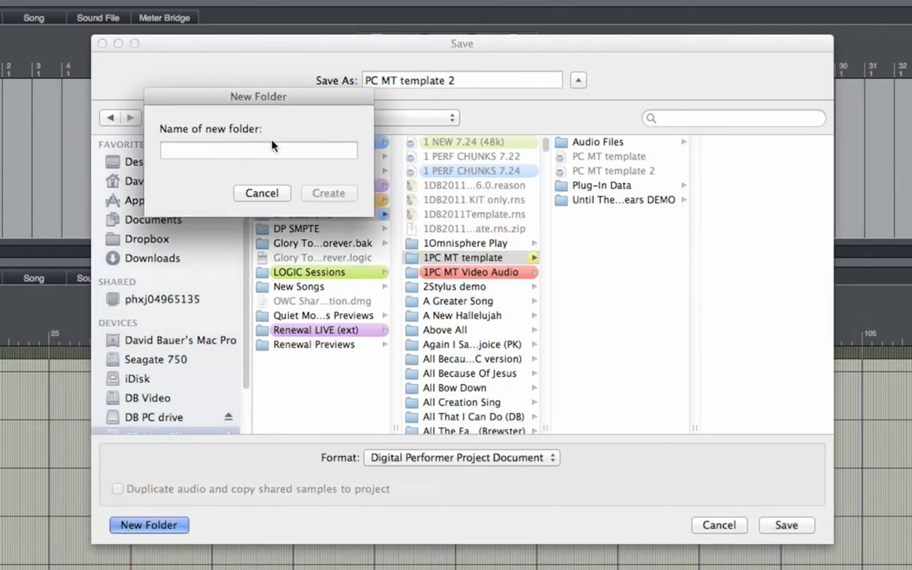
{"action": "type", "text": "Glory To God Fore"}
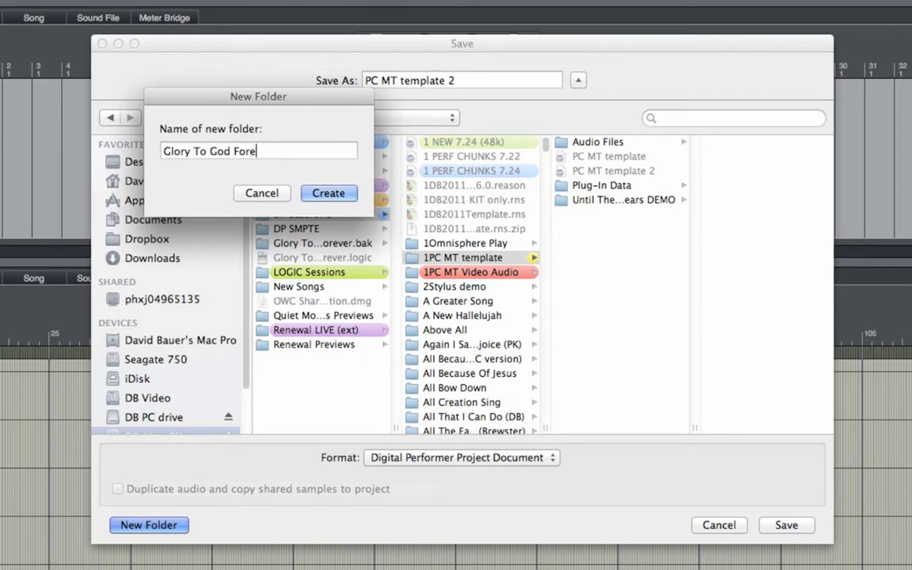
{"action": "left_click", "coordinate": [330, 194]}
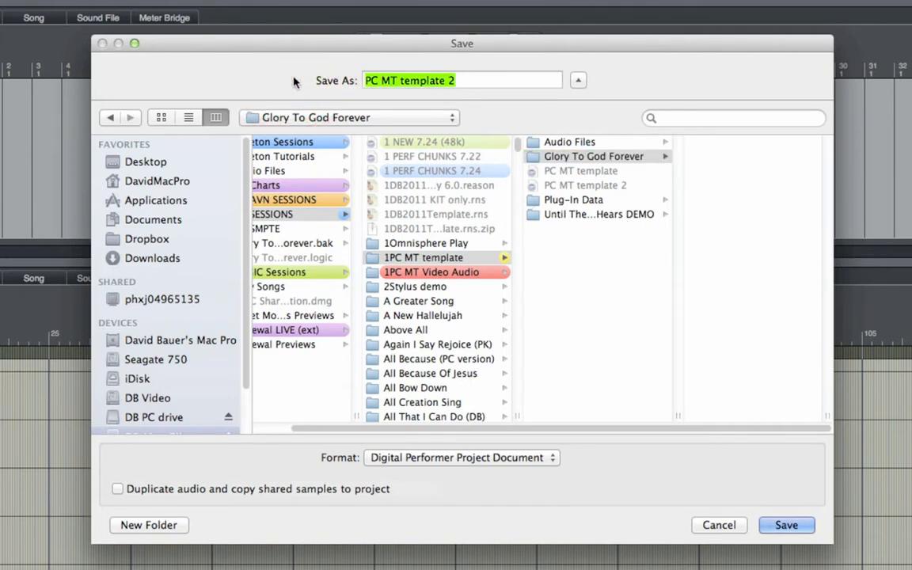
- Name the project 'Glory To God' and save it into the new folder
{"action": "type", "text": "Glory To God"}
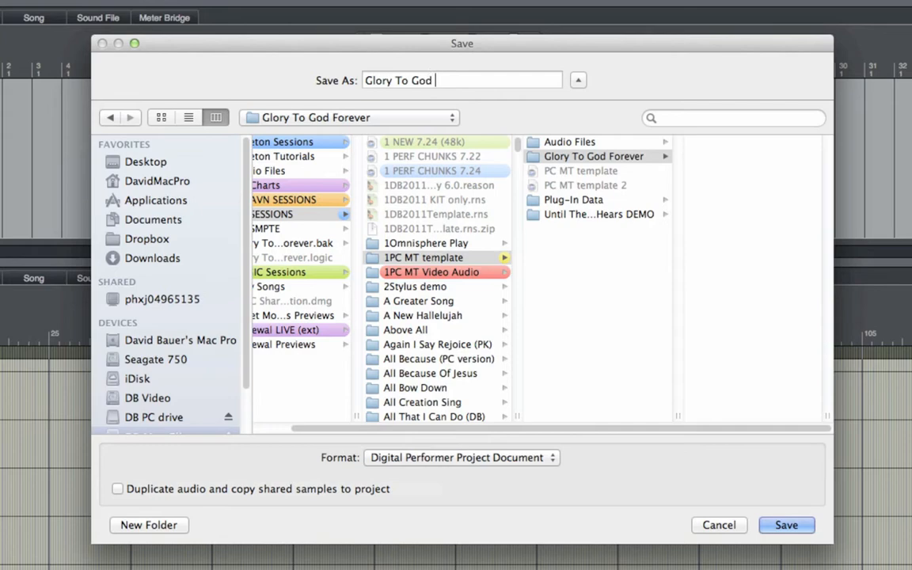
{"action": "left_click", "coordinate": [788, 526]}
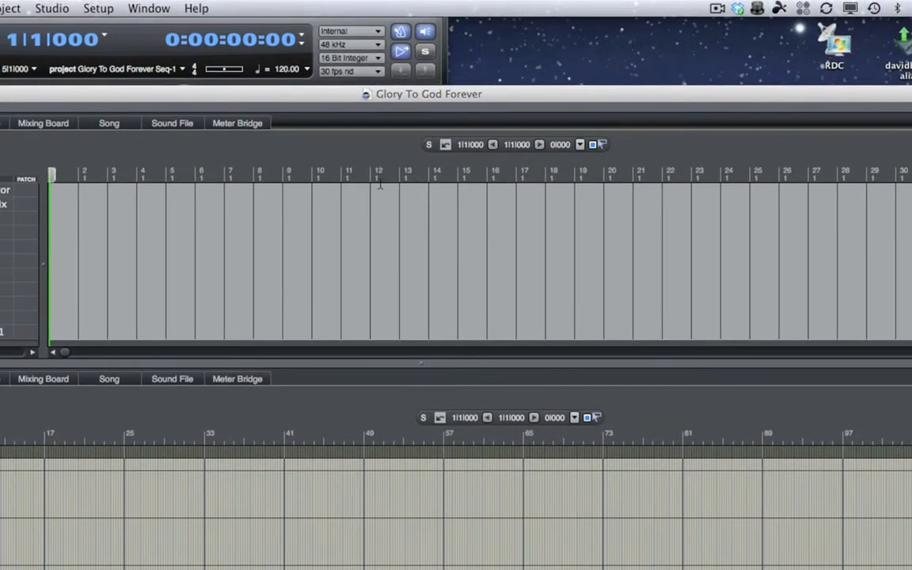
{"action": "mouse_move", "coordinate": [424, 108]}
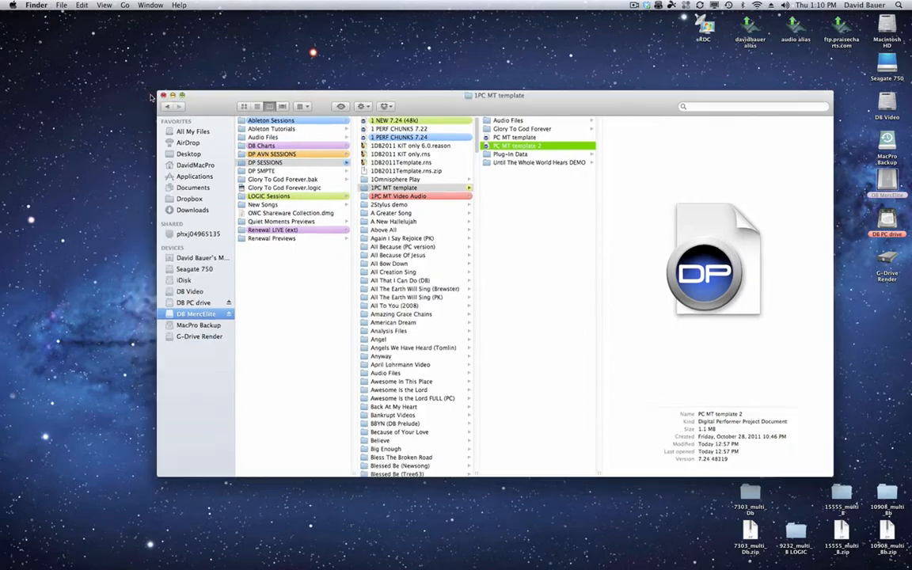
- Browse the 9232_multi_B stems folder and view the CLICKnCUE 81 file's details
{"action": "left_click", "coordinate": [167, 95]}
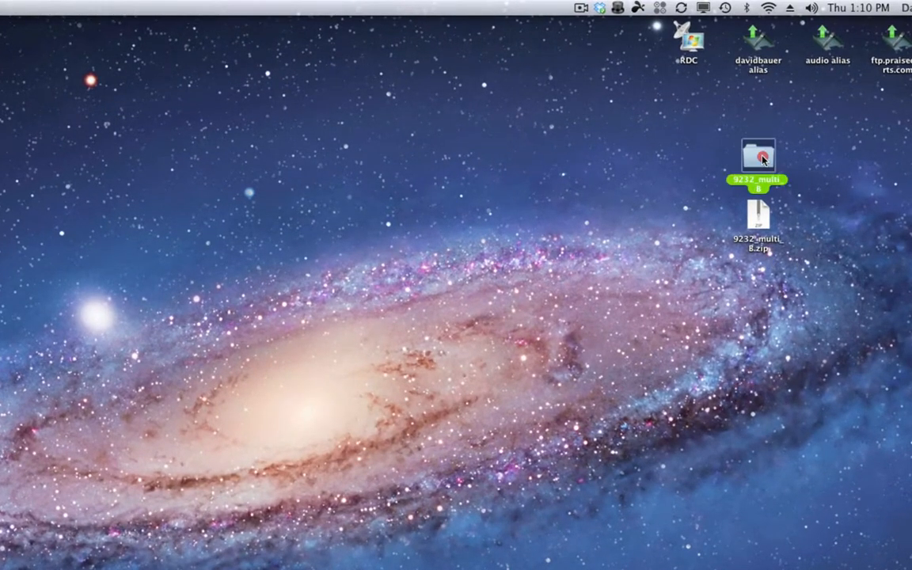
{"action": "double_click", "coordinate": [760, 152]}
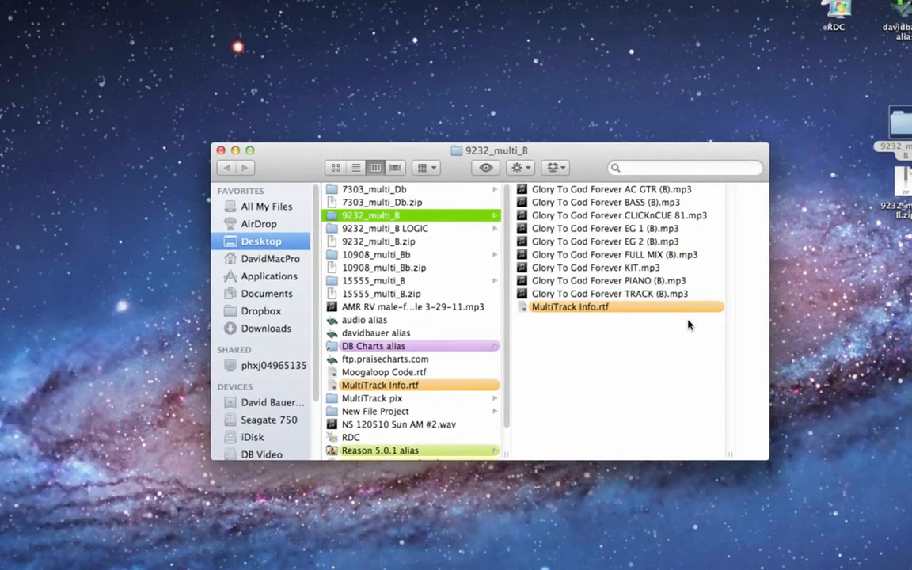
{"action": "mouse_move", "coordinate": [705, 215]}
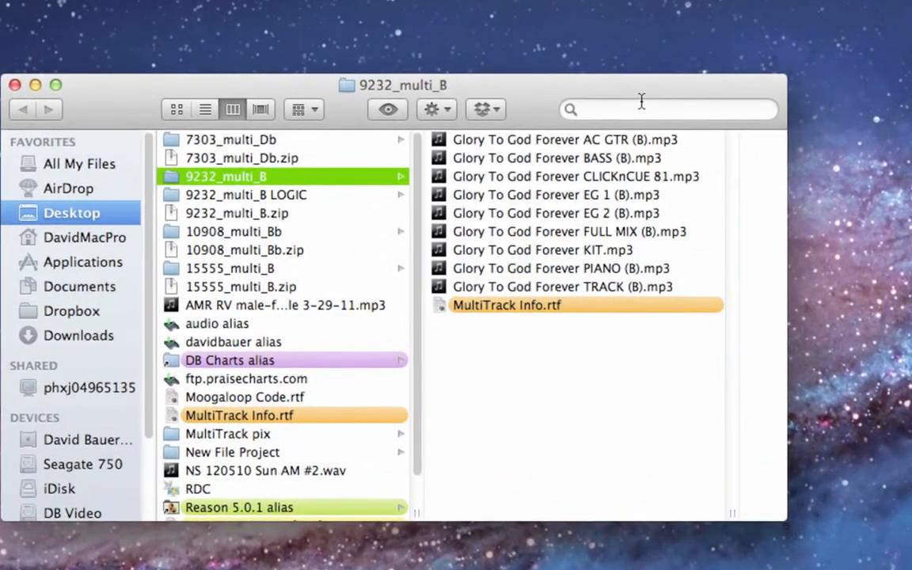
{"action": "mouse_move", "coordinate": [627, 111]}
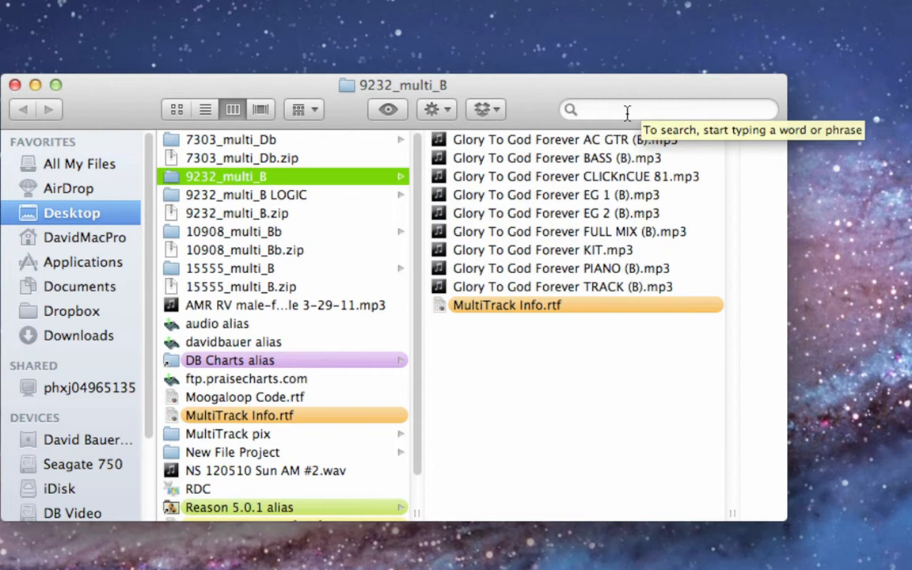
{"action": "mouse_move", "coordinate": [640, 151]}
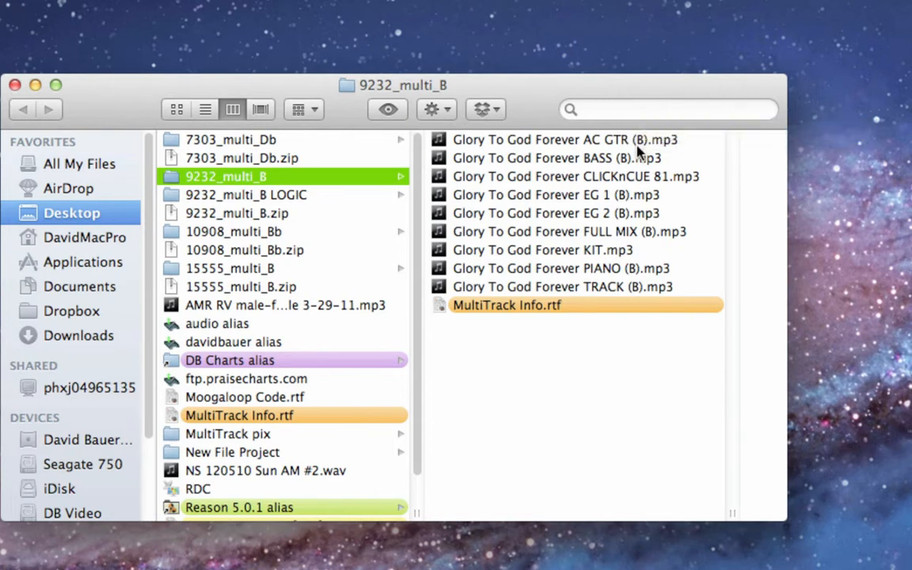
{"action": "mouse_move", "coordinate": [678, 167]}
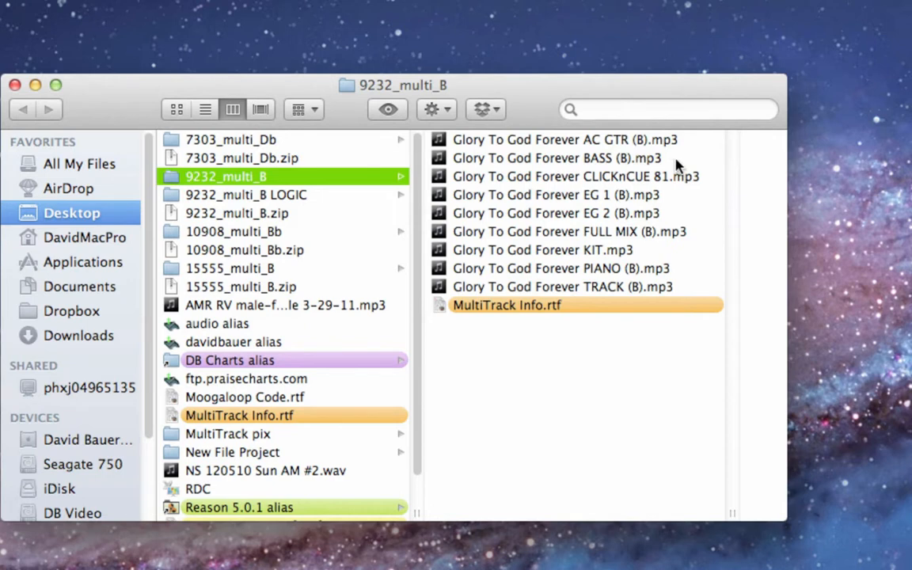
{"action": "mouse_move", "coordinate": [687, 186]}
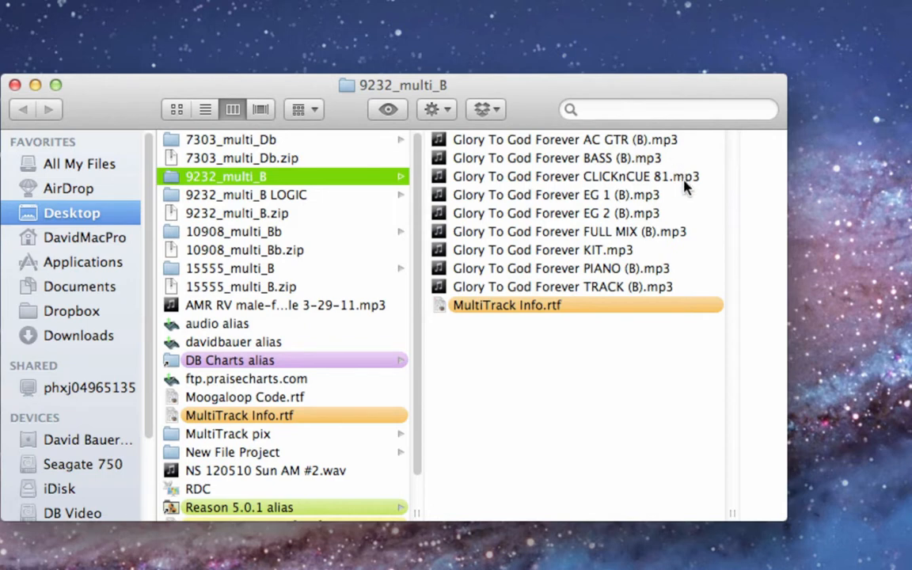
{"action": "left_click", "coordinate": [672, 176]}
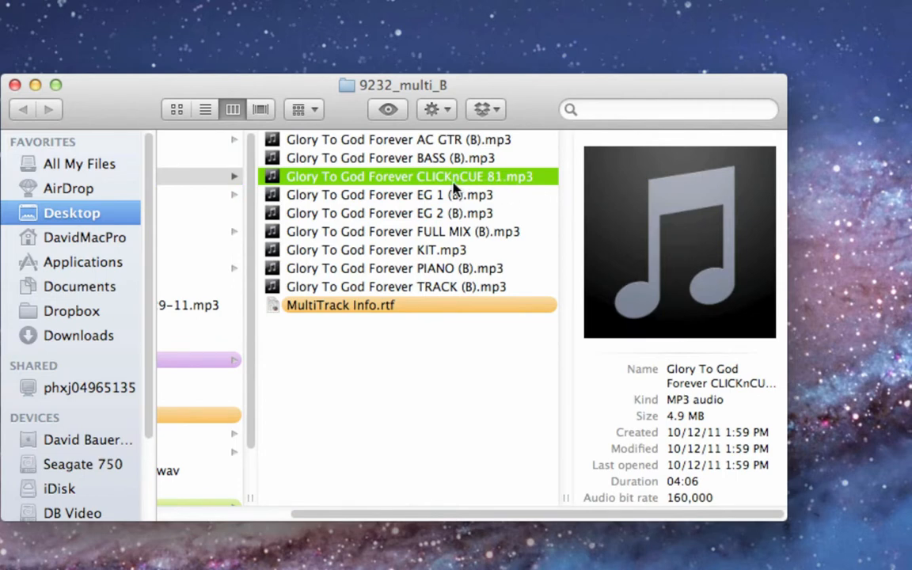
{"action": "mouse_move", "coordinate": [491, 187]}
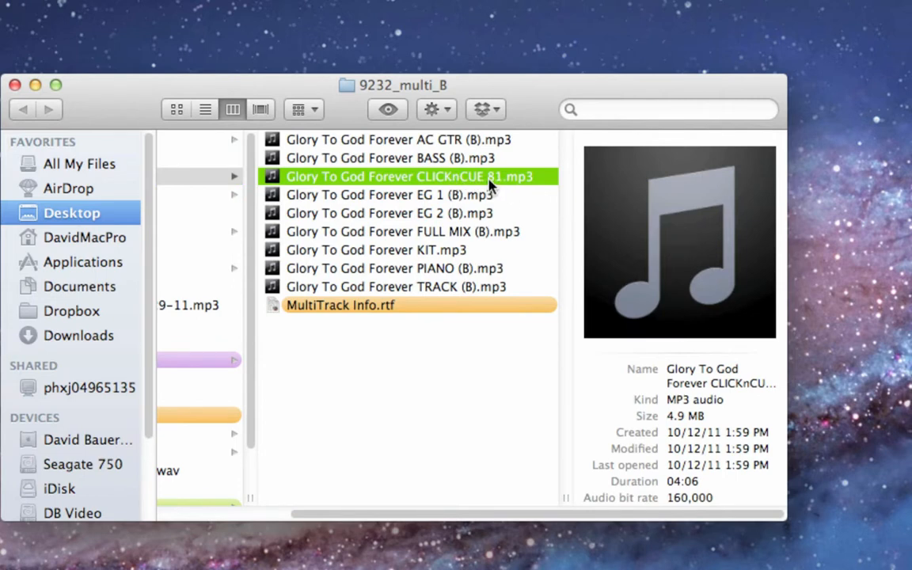
{"action": "mouse_move", "coordinate": [492, 183]}
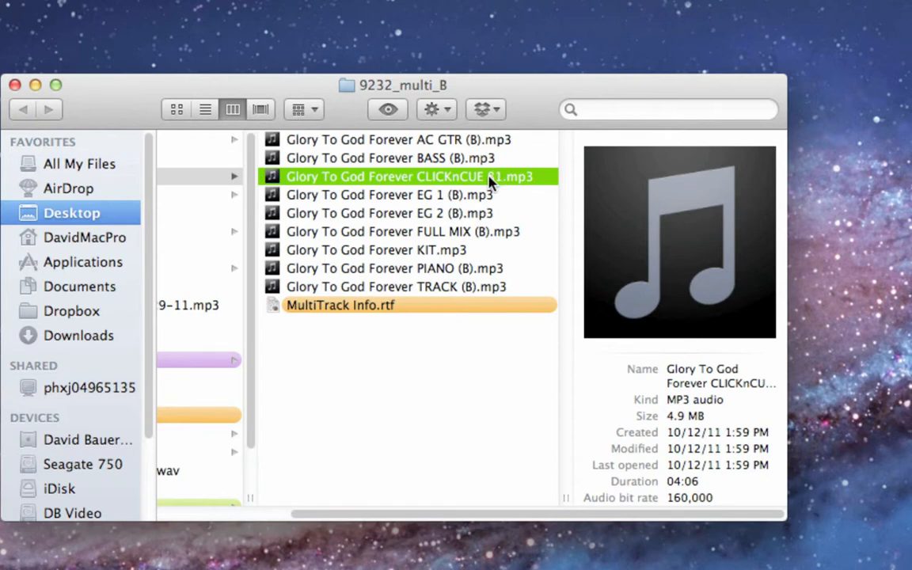
{"action": "mouse_move", "coordinate": [503, 208]}
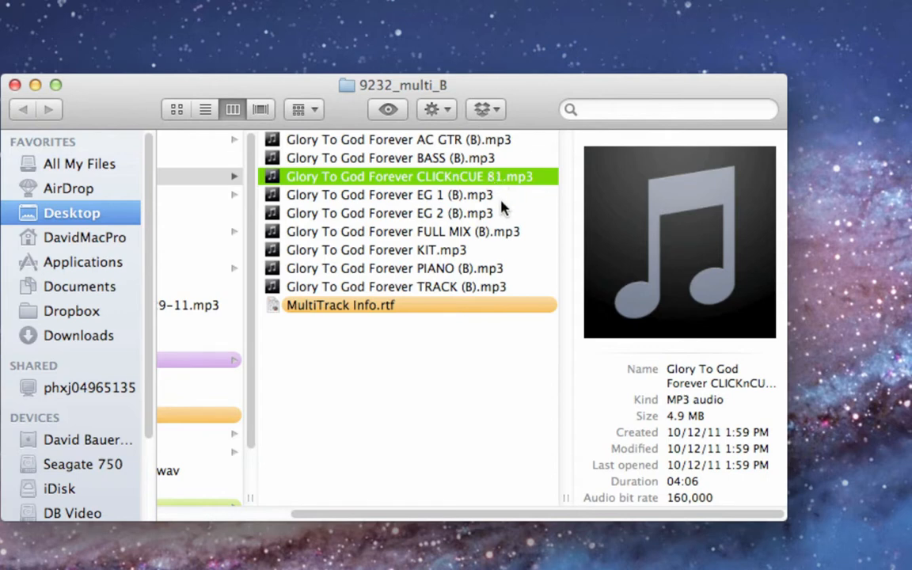
{"action": "mouse_move", "coordinate": [529, 244]}
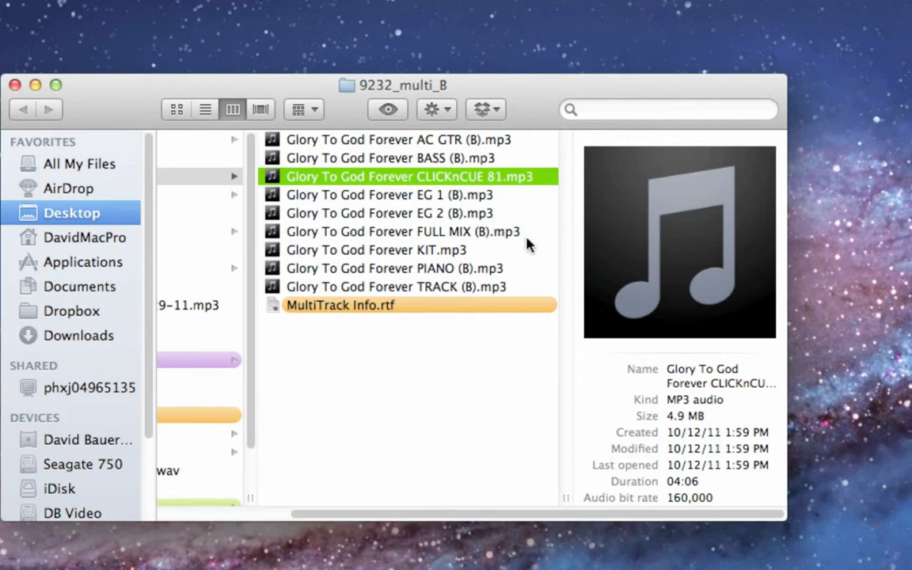
{"action": "mouse_move", "coordinate": [478, 259]}
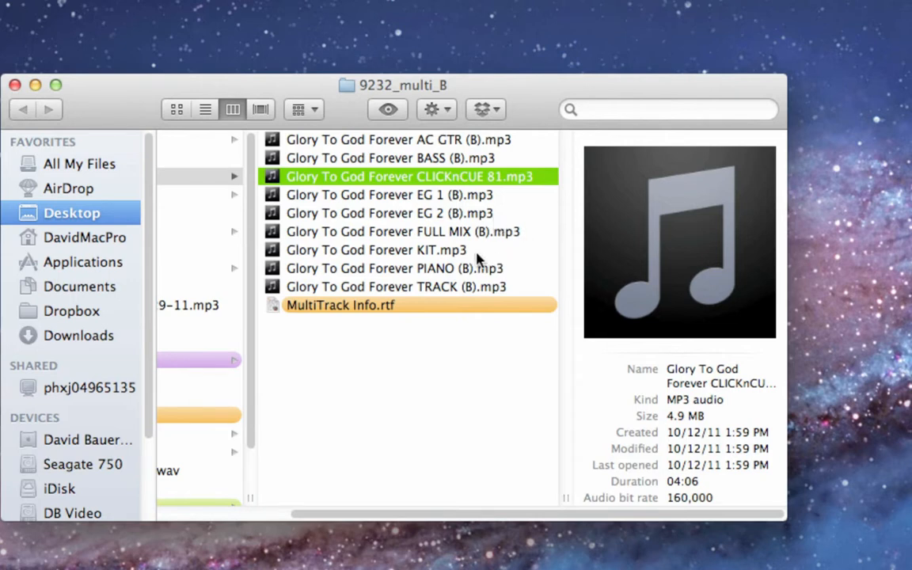
{"action": "mouse_move", "coordinate": [510, 296]}
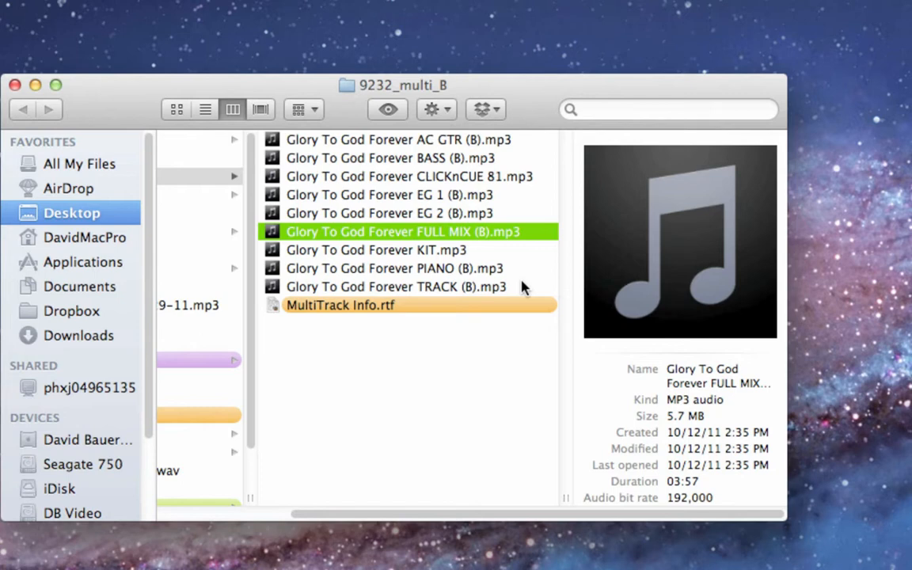
{"action": "mouse_move", "coordinate": [342, 121]}
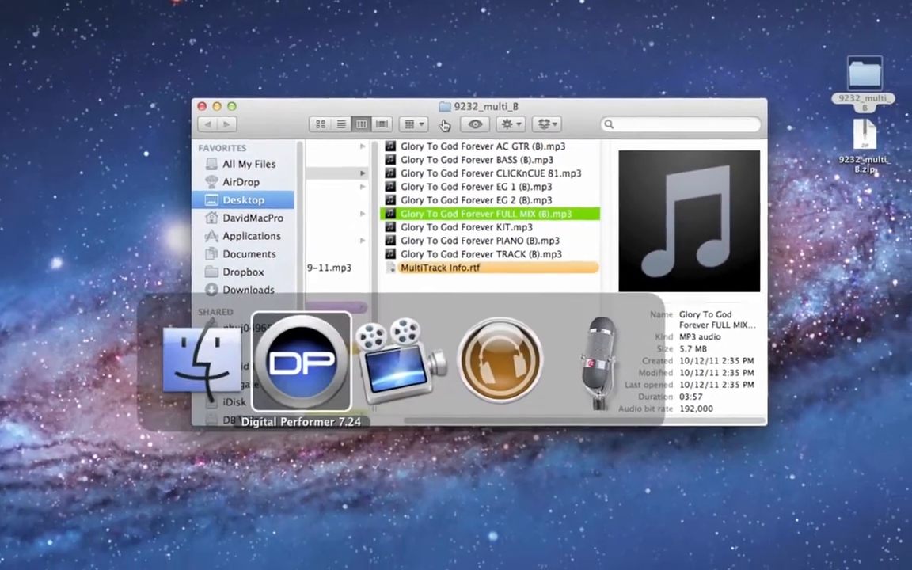
- Return to Digital Performer and set the sequence tempo to 81 BPM
{"action": "left_click", "coordinate": [301, 363]}
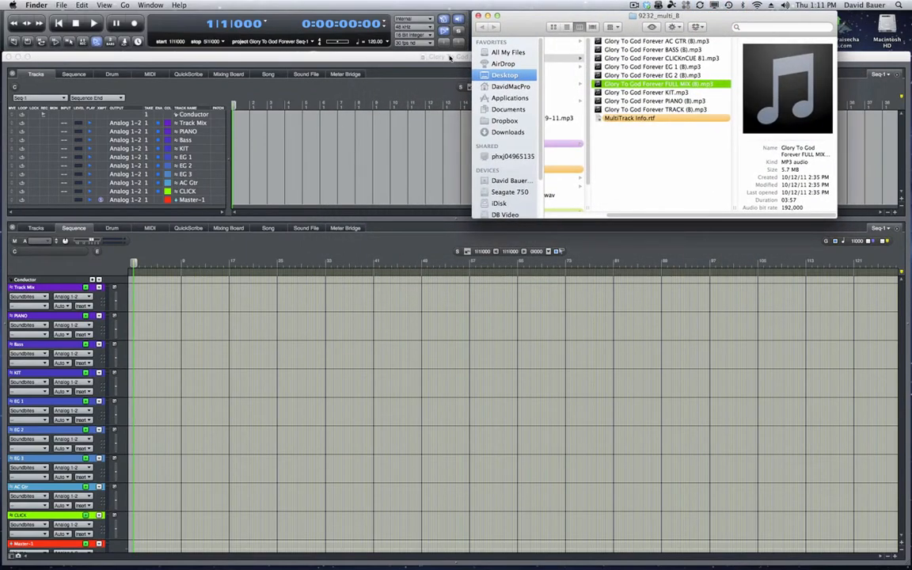
{"action": "left_click", "coordinate": [657, 41]}
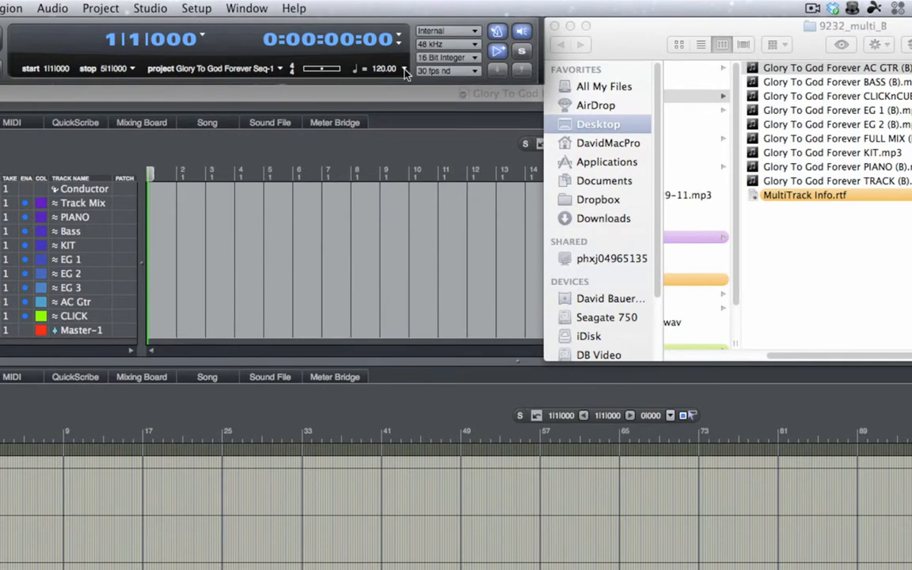
{"action": "mouse_move", "coordinate": [365, 73]}
{"action": "type", "text": "81"}
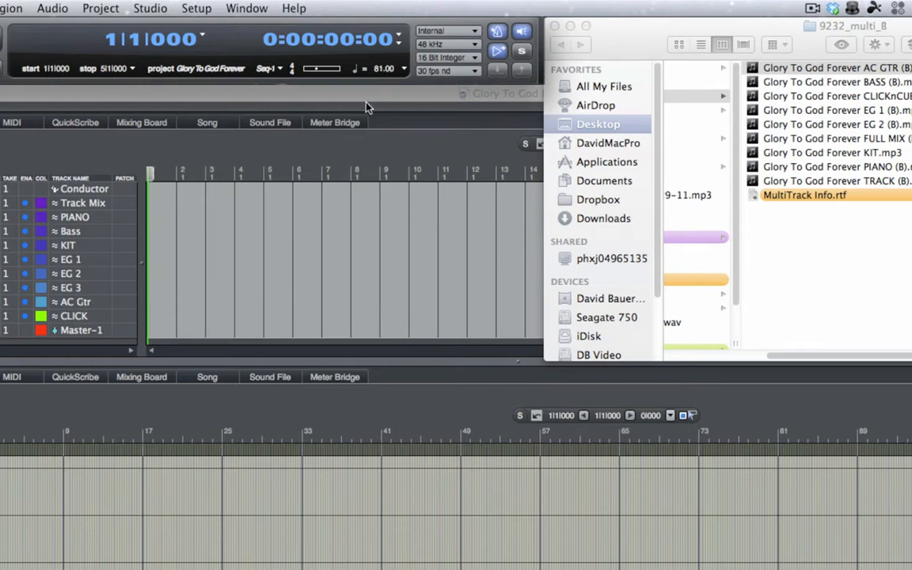
{"action": "mouse_move", "coordinate": [301, 148]}
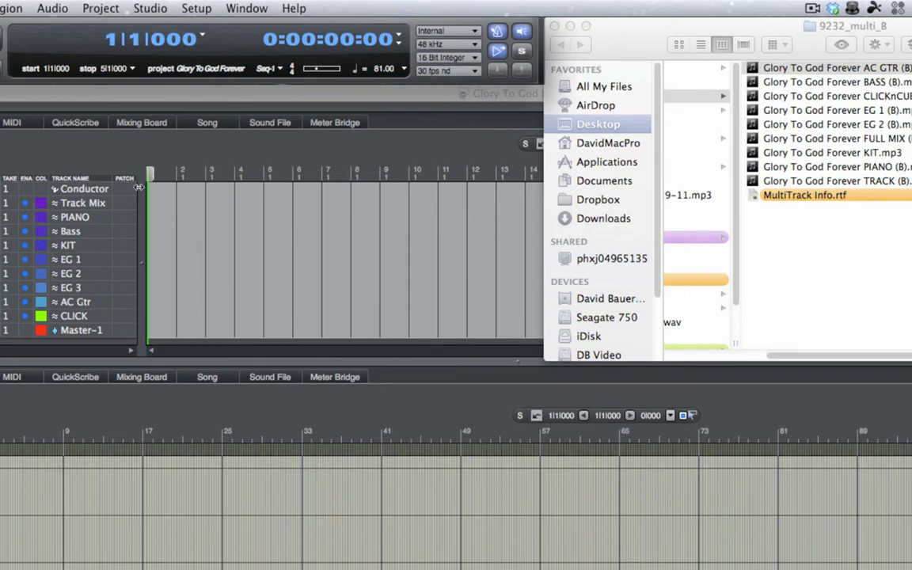
- Add an 81 BPM tempo change at the start of the Conductor track
{"action": "left_click", "coordinate": [158, 193]}
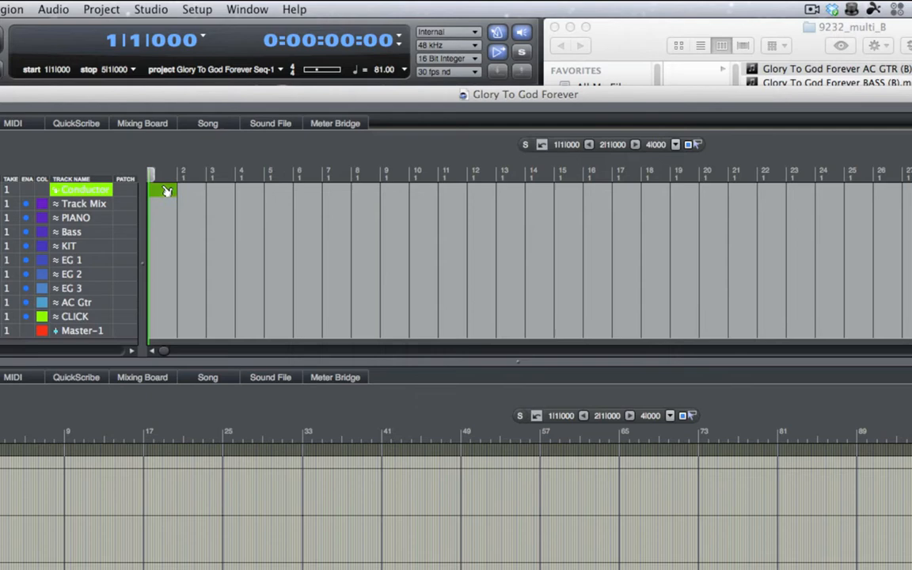
{"action": "right_click", "coordinate": [166, 190]}
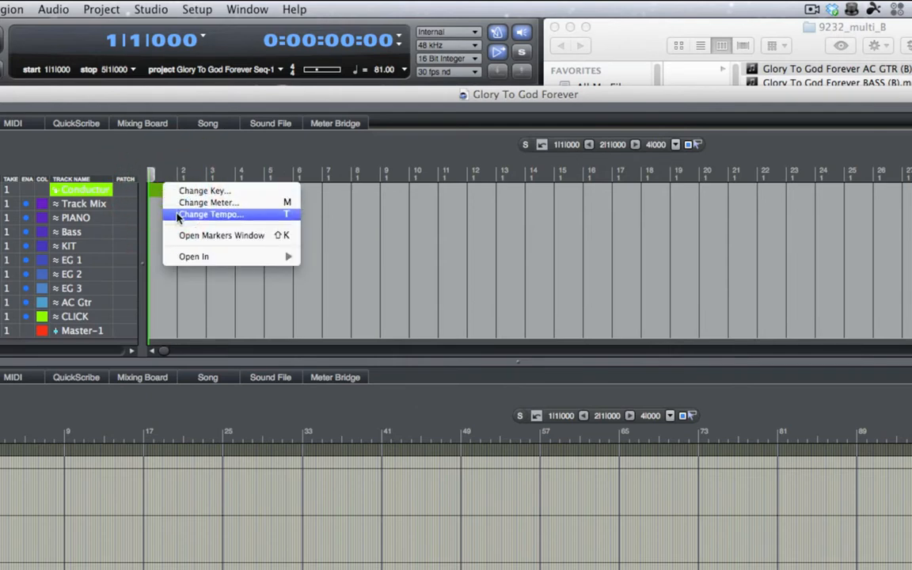
{"action": "left_click", "coordinate": [209, 216]}
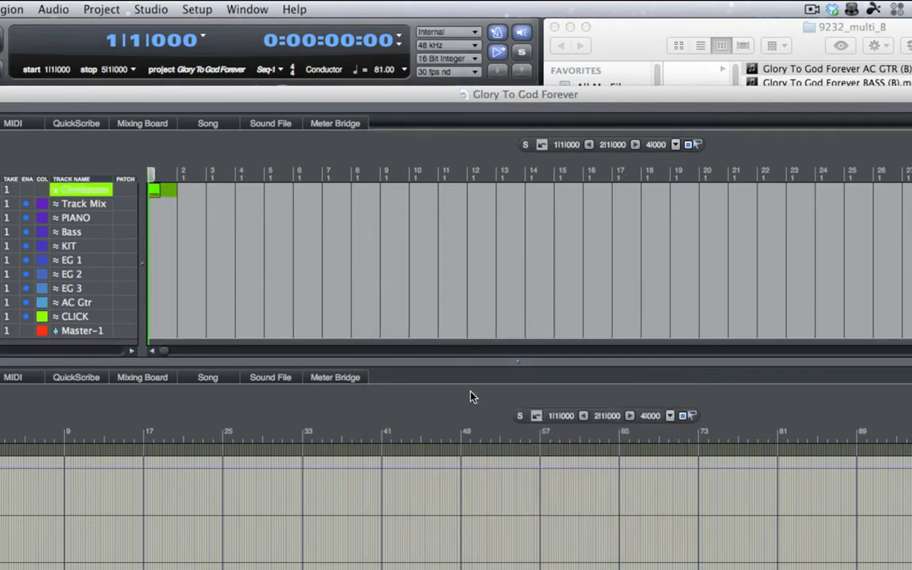
{"action": "mouse_move", "coordinate": [339, 95]}
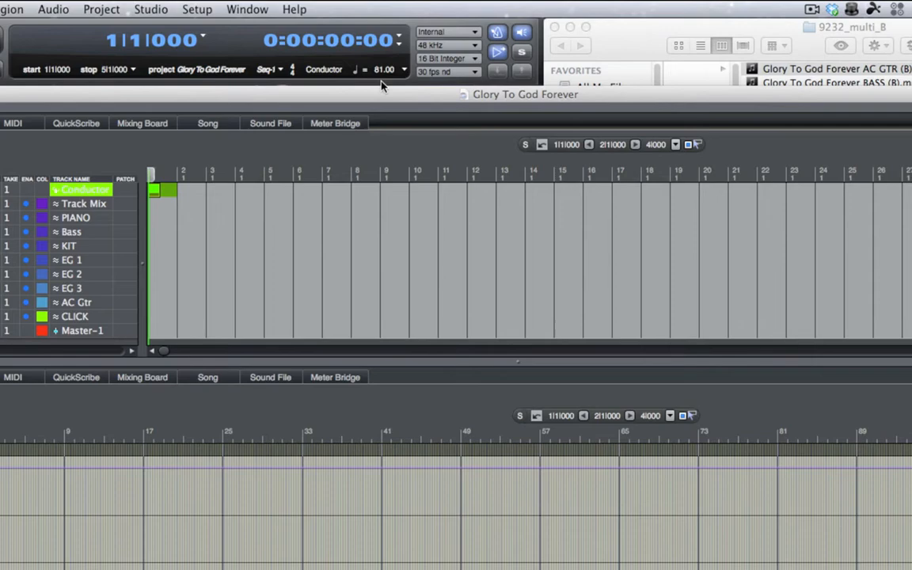
{"action": "mouse_move", "coordinate": [580, 38]}
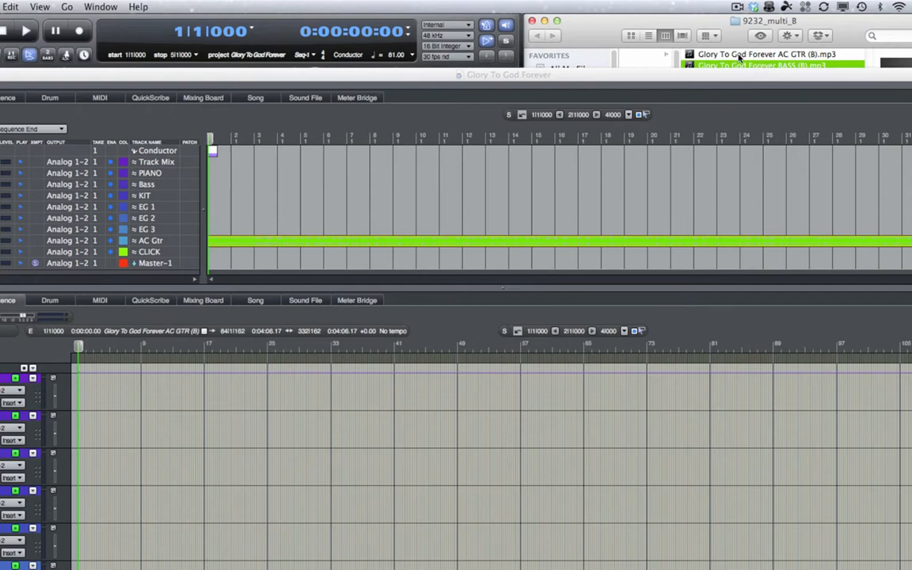
- Drag the stem MP3s from Finder onto their sequence tracks at bar 1
{"action": "left_click_drag", "start_coordinate": [760, 65], "coordinate": [263, 190]}
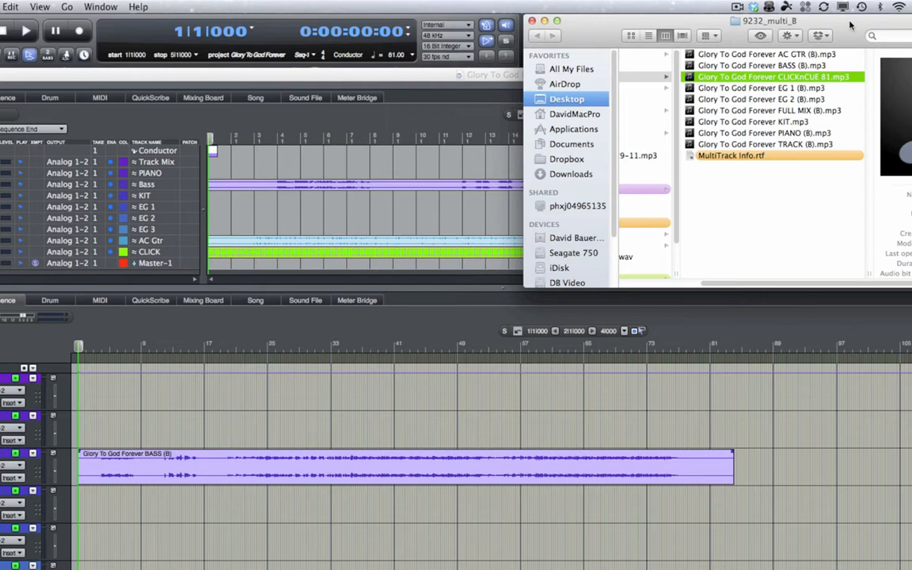
{"action": "left_click", "coordinate": [760, 89]}
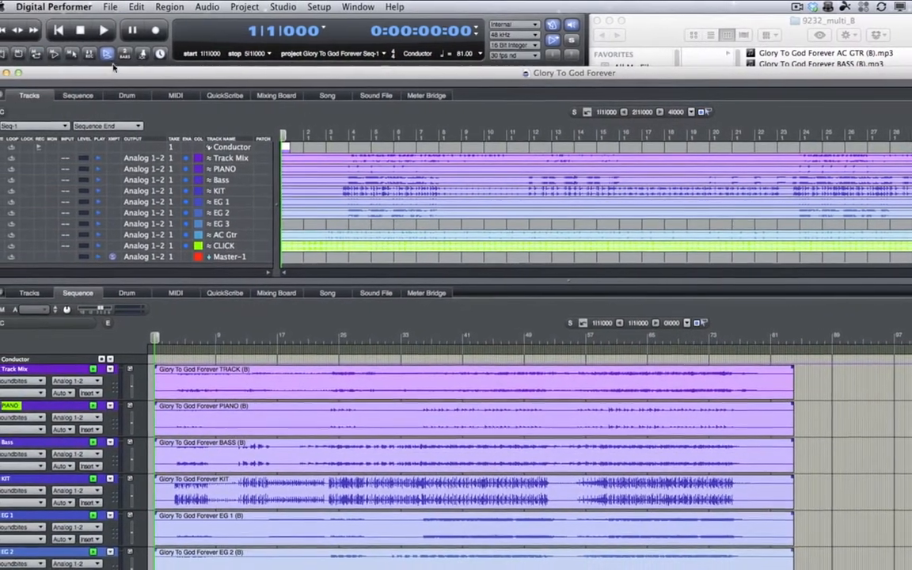
- Play back the sequence from the transport to audition the imported stems
{"action": "left_click", "coordinate": [119, 35]}
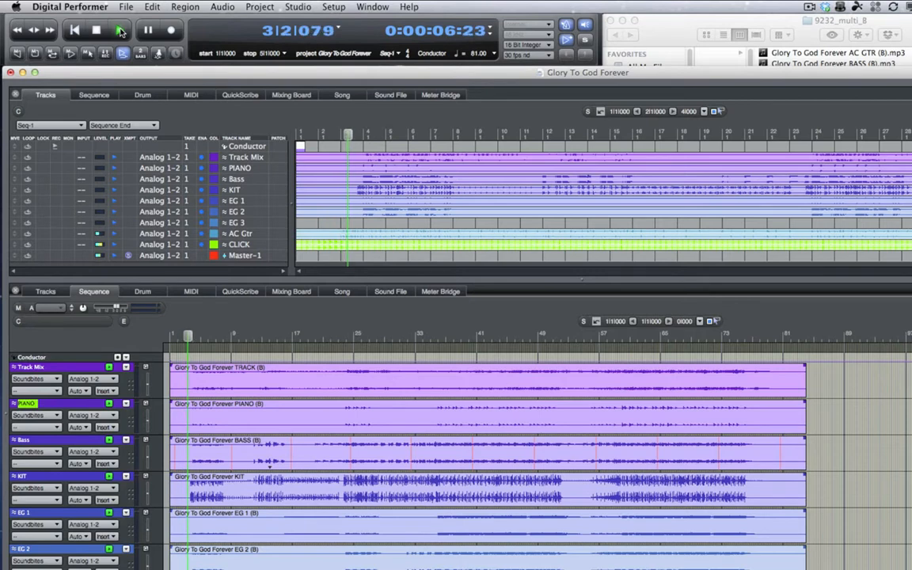
{"action": "left_click", "coordinate": [119, 28]}
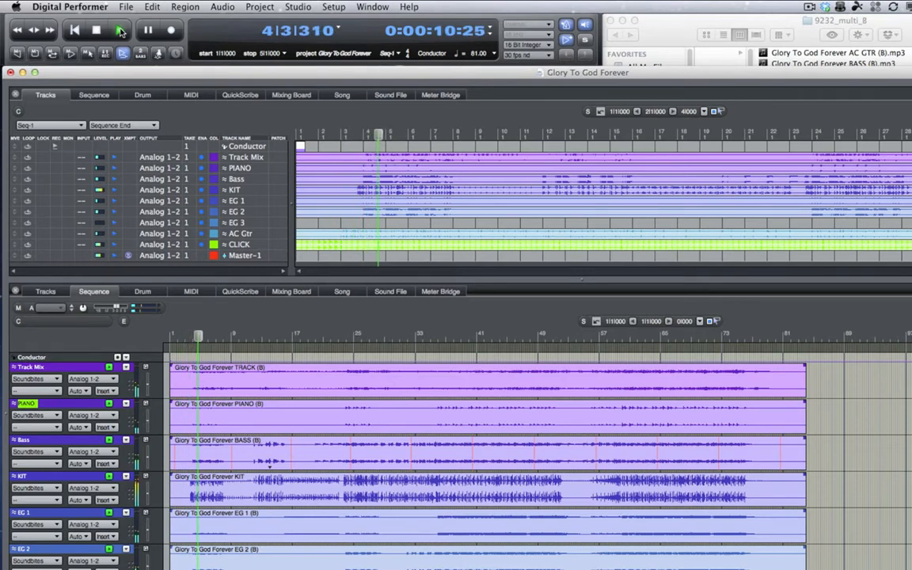
{"action": "left_click", "coordinate": [121, 29]}
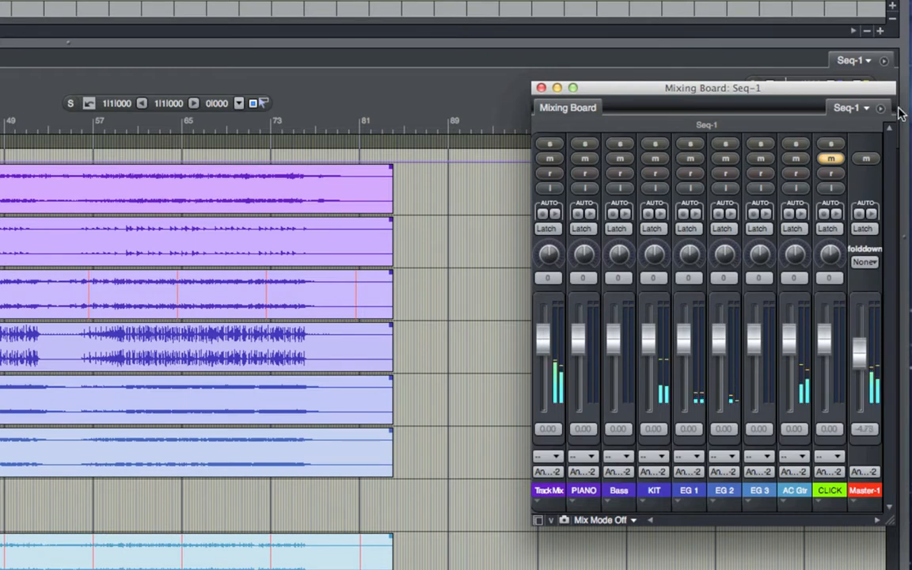
- Widen the Mixing Board channel strips and solo the KIT channel to hear drums alone
{"action": "left_click", "coordinate": [880, 108]}
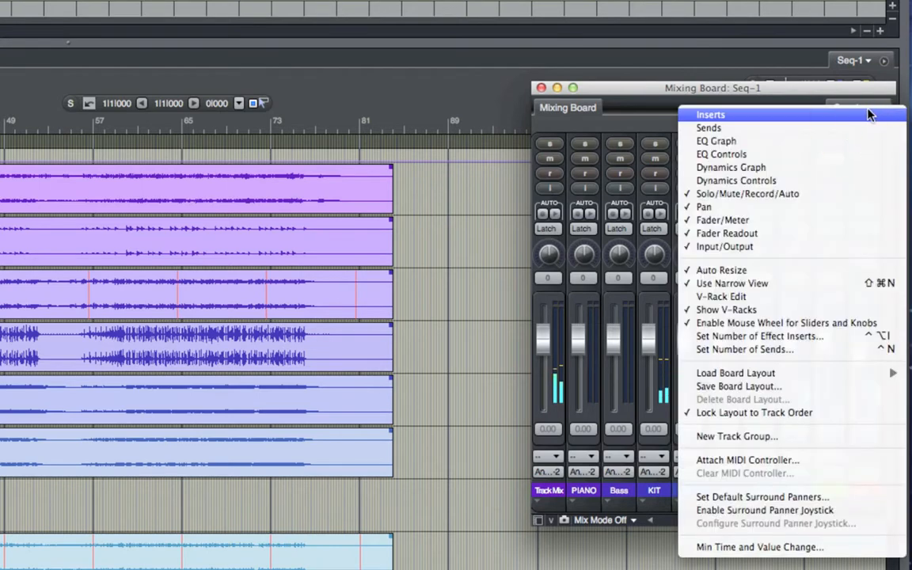
{"action": "mouse_move", "coordinate": [731, 284]}
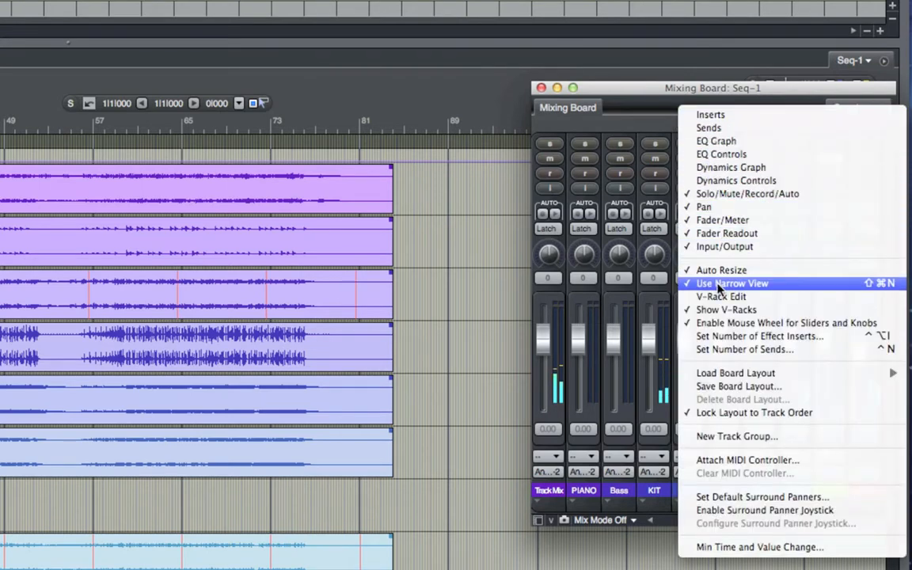
{"action": "left_click", "coordinate": [732, 282]}
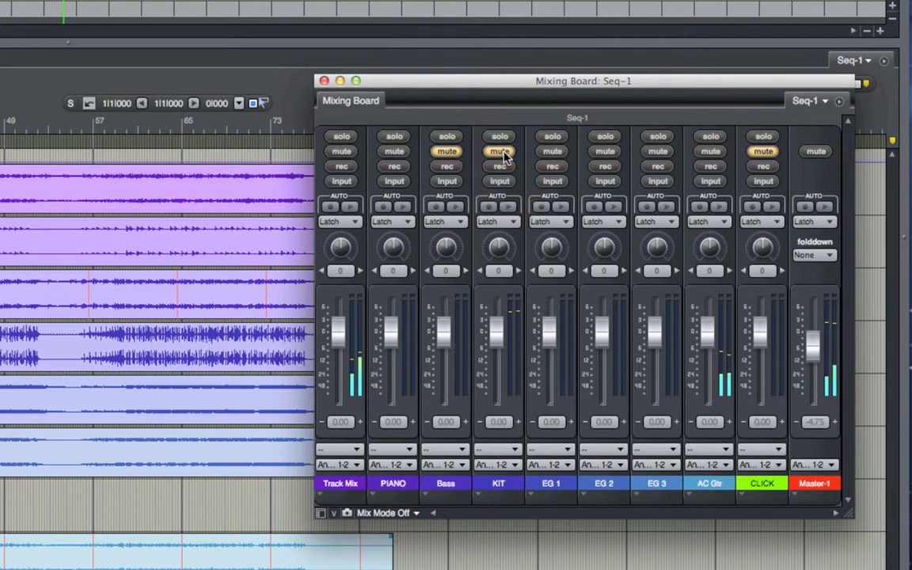
{"action": "mouse_move", "coordinate": [500, 152]}
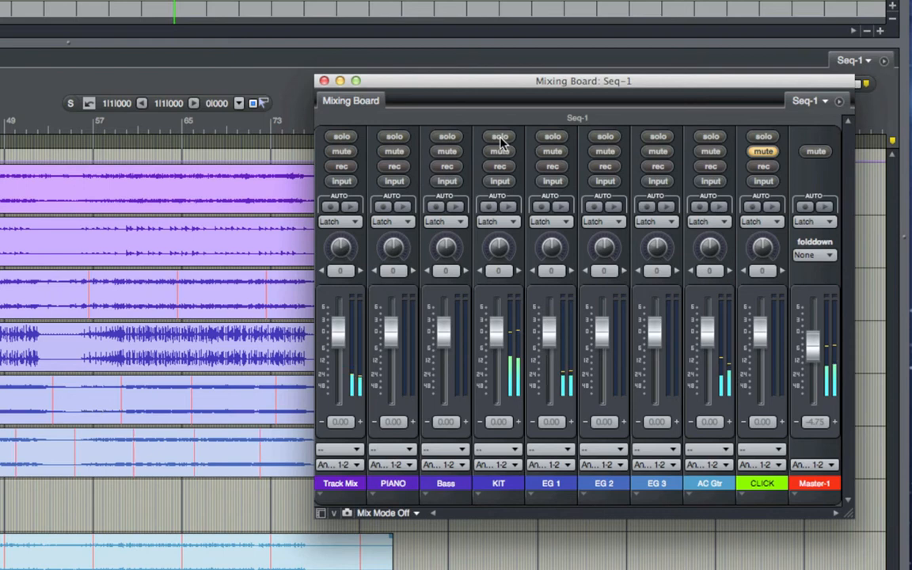
{"action": "left_click", "coordinate": [499, 136]}
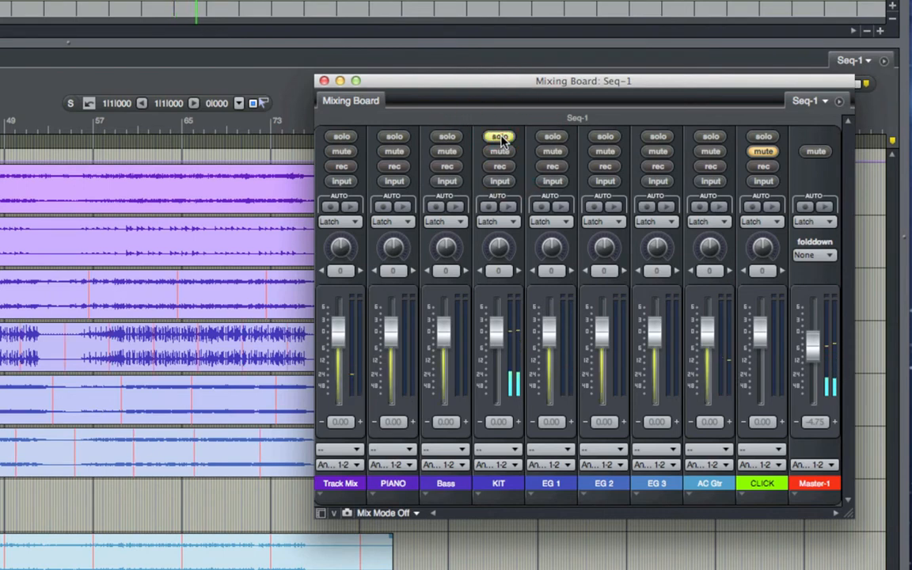
{"action": "left_click", "coordinate": [497, 136]}
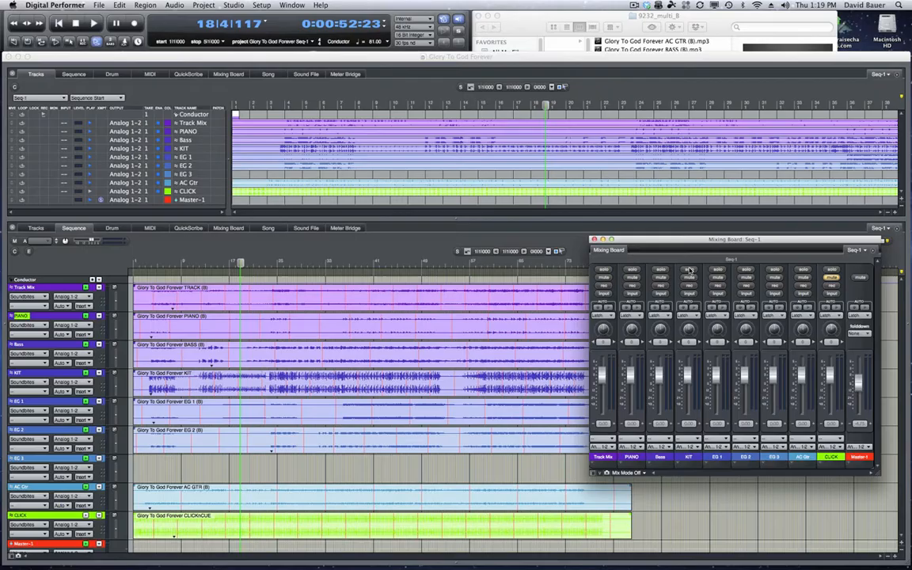
{"action": "mouse_move", "coordinate": [825, 293]}
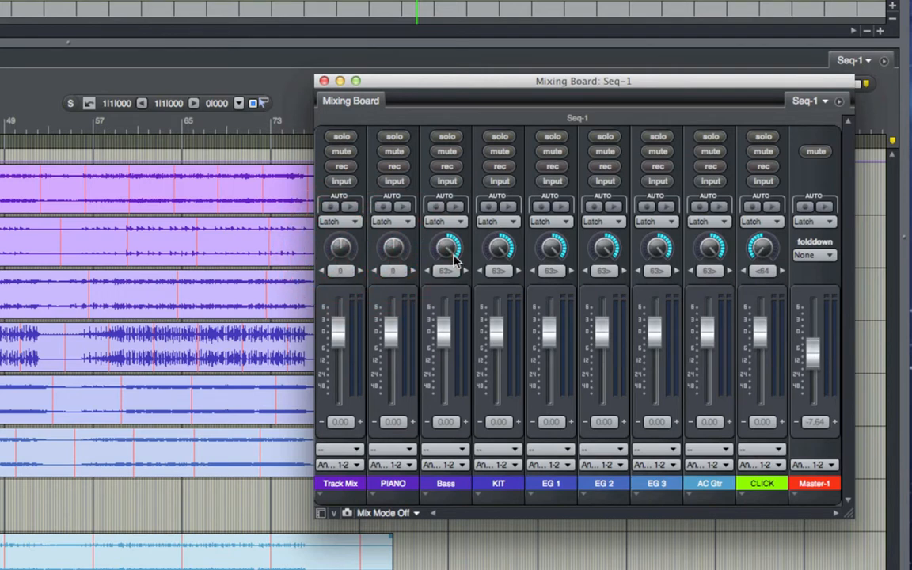
- Turn the Bass channel's pan knob toward one side of the mix
{"action": "left_click", "coordinate": [497, 247]}
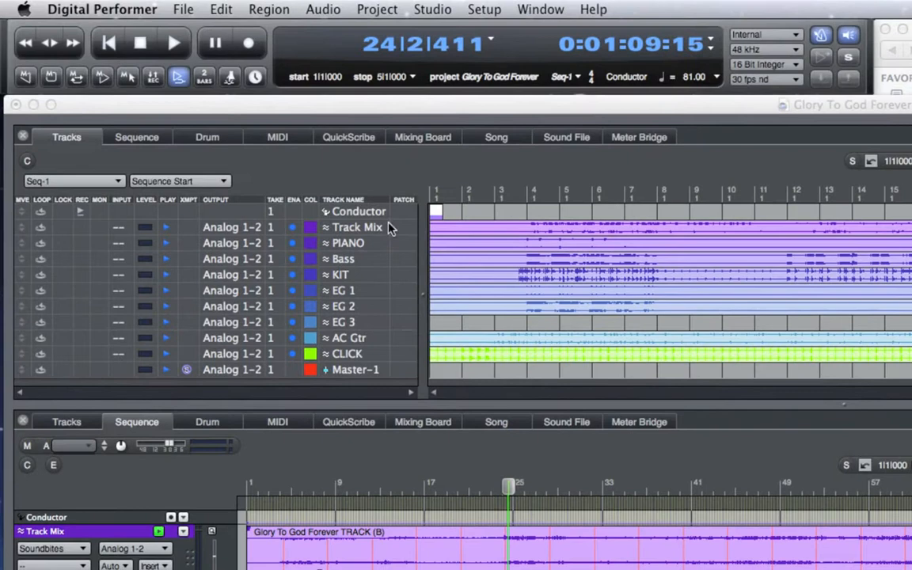
{"action": "mouse_move", "coordinate": [235, 230]}
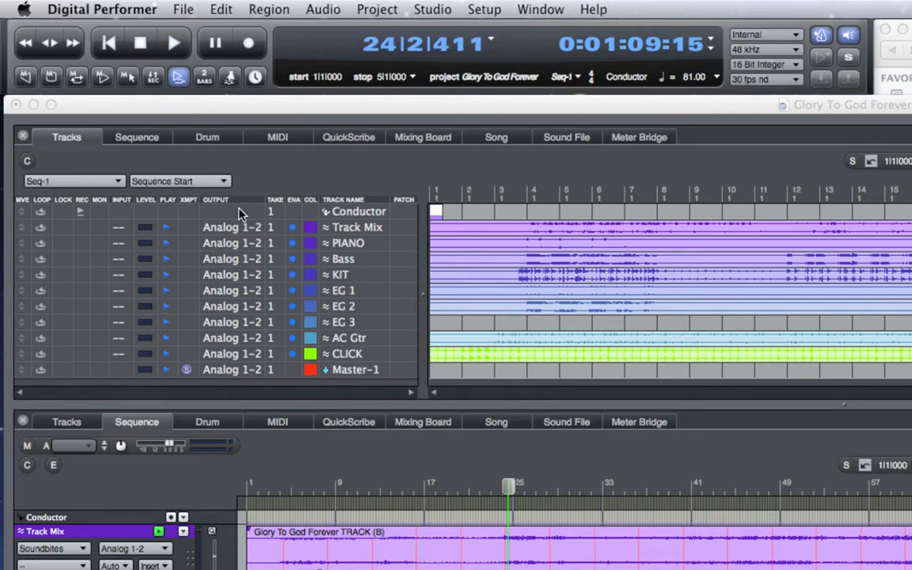
- Review output choices for the Track Mix and CLICK tracks to set up a new stereo bundle
{"action": "left_click", "coordinate": [231, 228]}
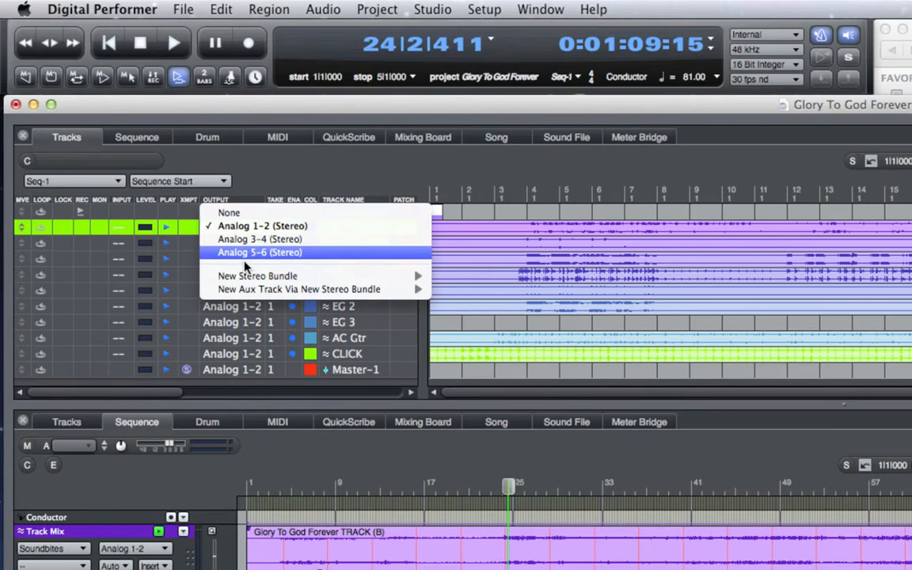
{"action": "mouse_move", "coordinate": [257, 275]}
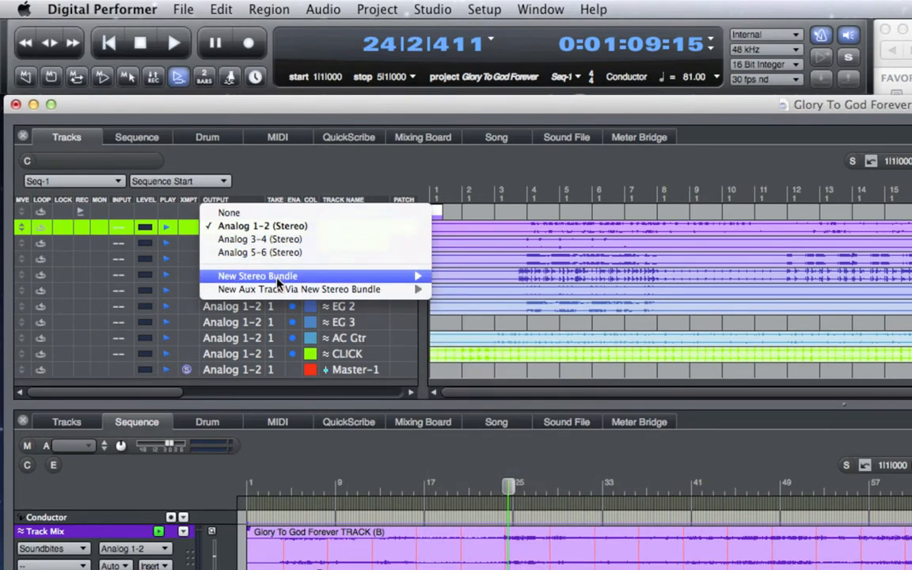
{"action": "mouse_move", "coordinate": [256, 275]}
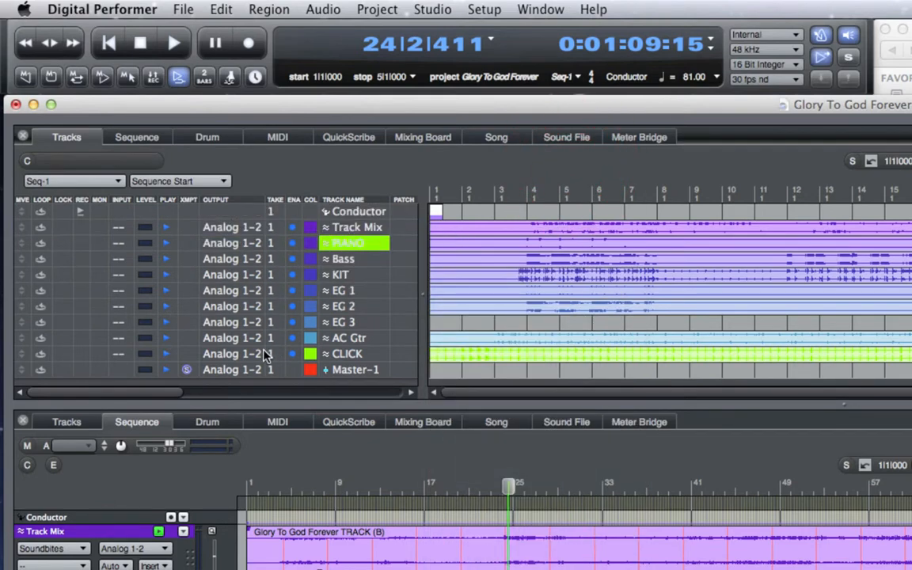
{"action": "mouse_move", "coordinate": [285, 279]}
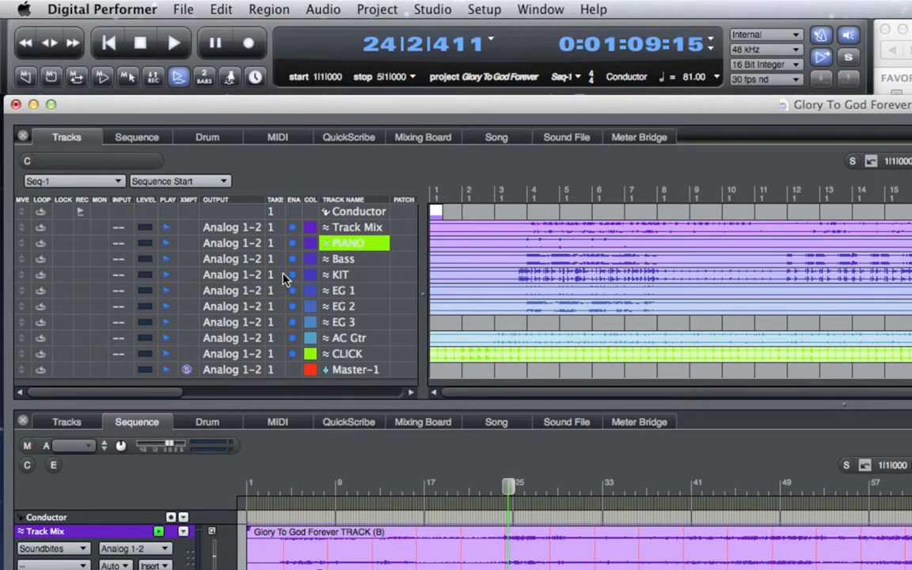
{"action": "mouse_move", "coordinate": [308, 324]}
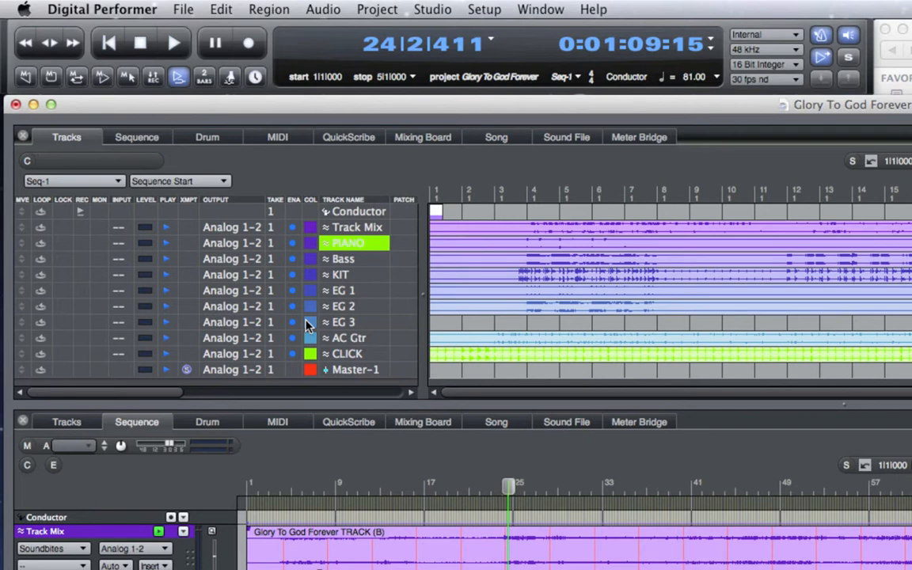
{"action": "mouse_move", "coordinate": [260, 362]}
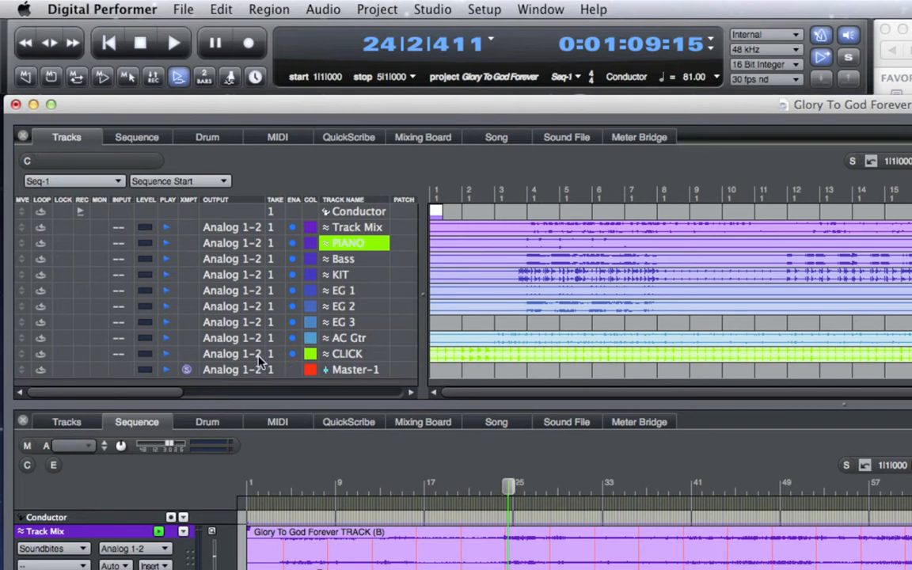
{"action": "left_click", "coordinate": [231, 354]}
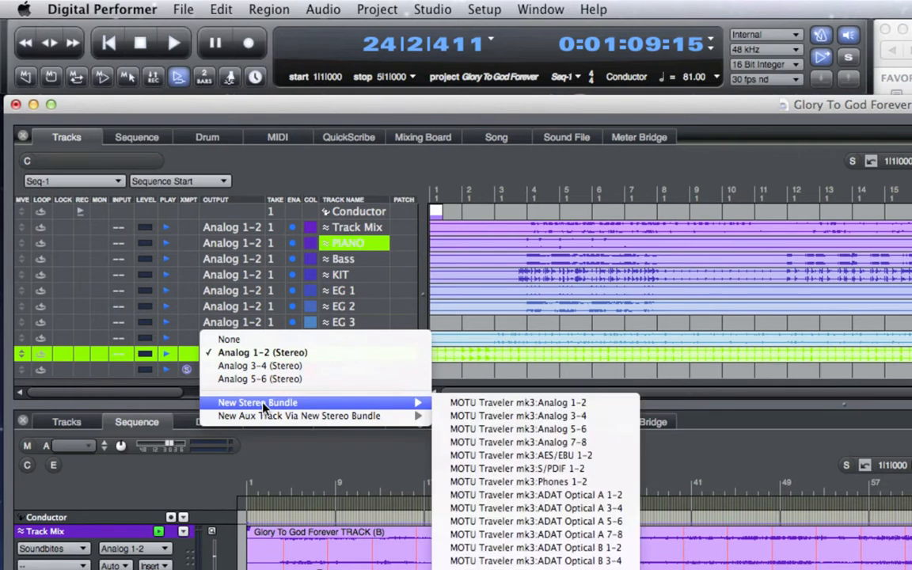
{"action": "mouse_move", "coordinate": [517, 429]}
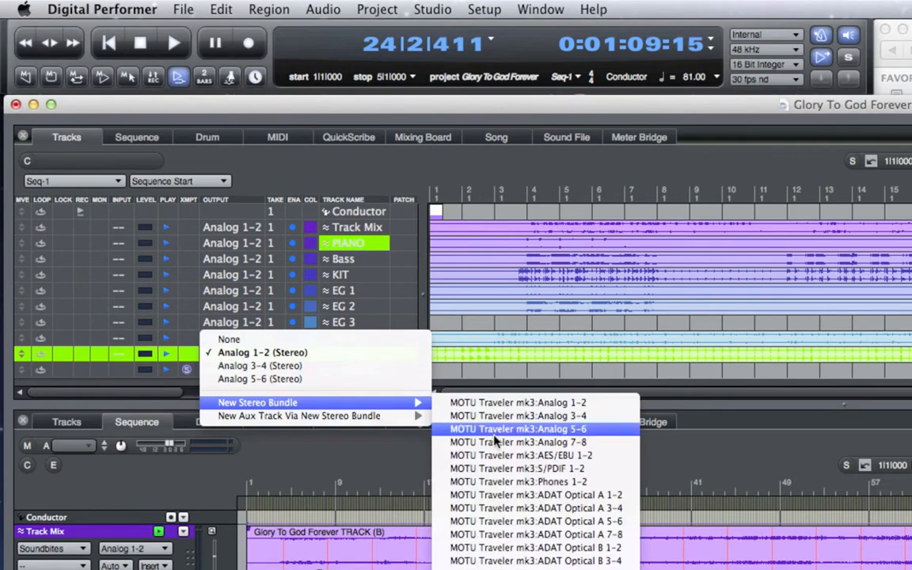
{"action": "mouse_move", "coordinate": [499, 442]}
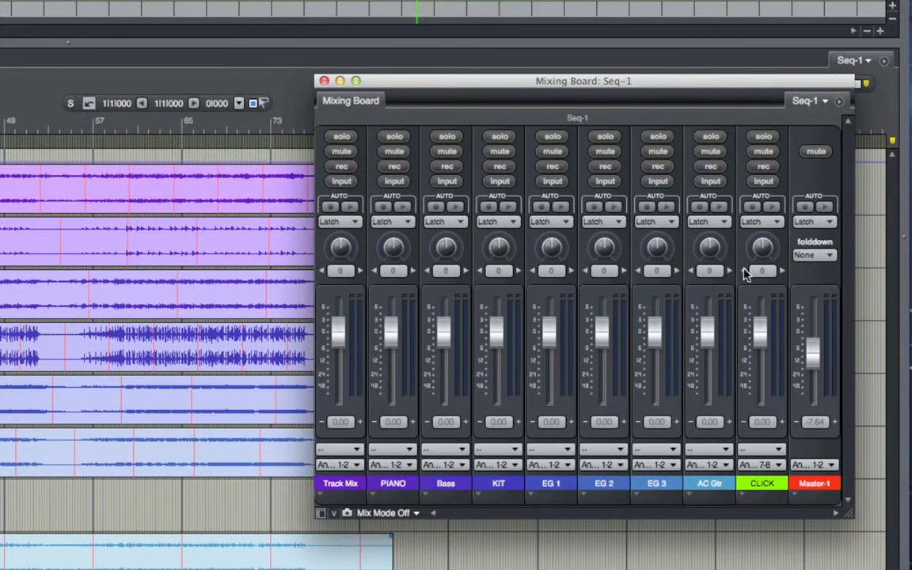
{"action": "mouse_move", "coordinate": [764, 253]}
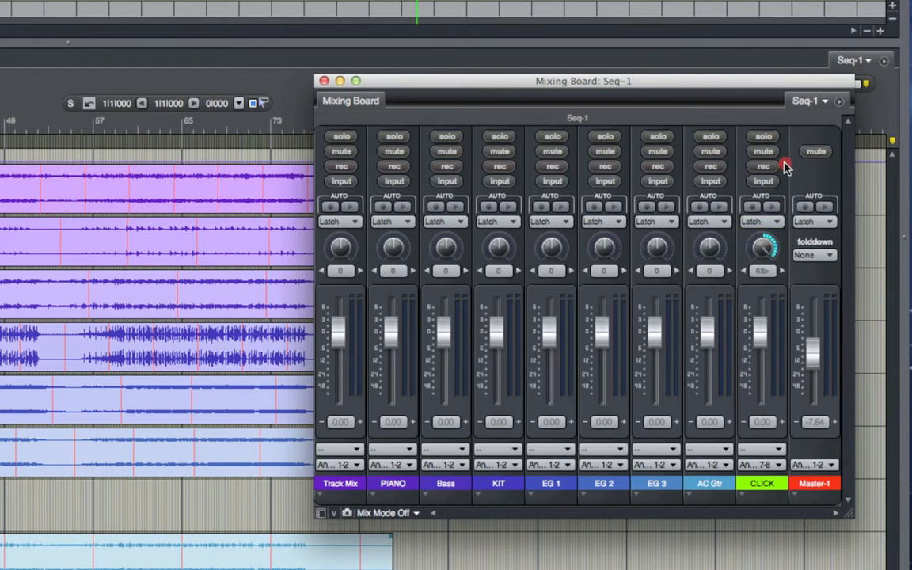
{"action": "mouse_move", "coordinate": [795, 175]}
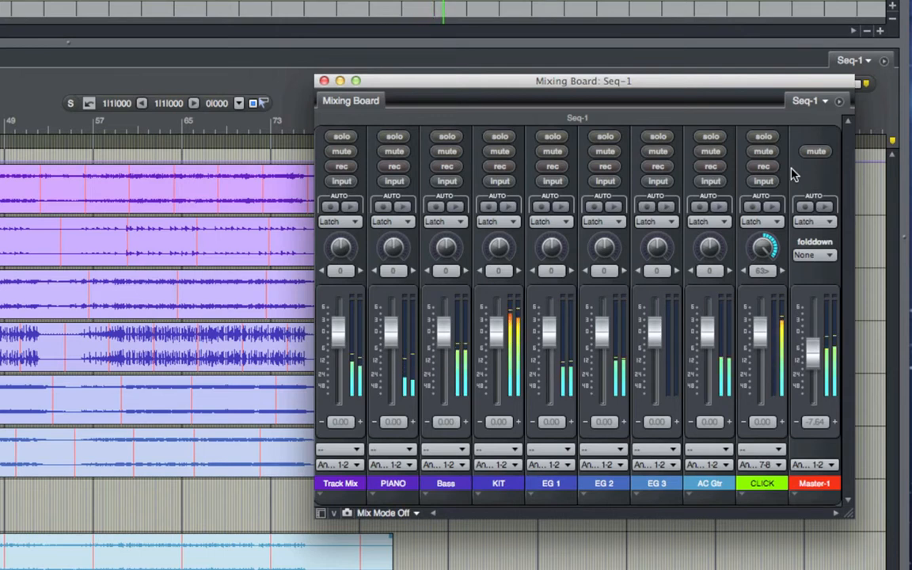
{"action": "mouse_move", "coordinate": [789, 296]}
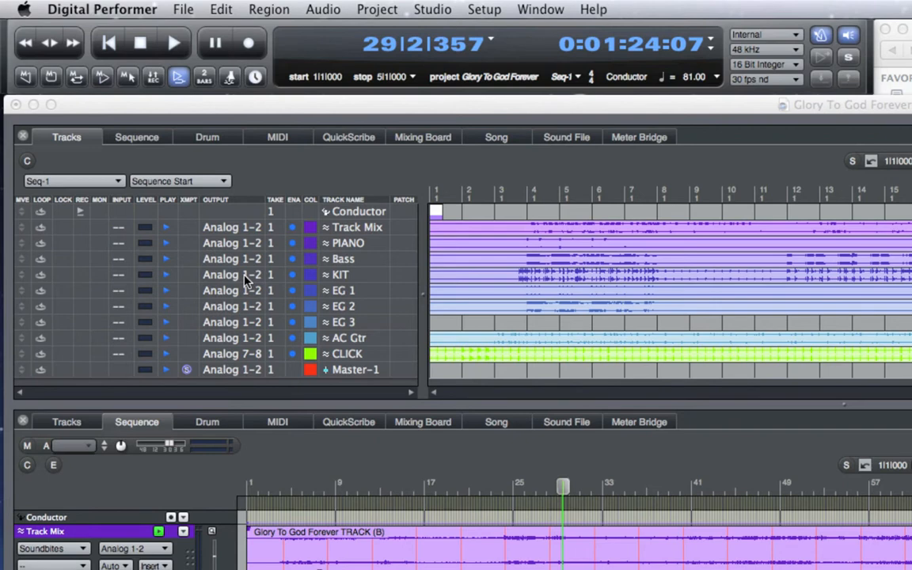
- Route the KIT track's output to its own Analog 3–4 stereo pair
{"action": "left_click", "coordinate": [348, 244]}
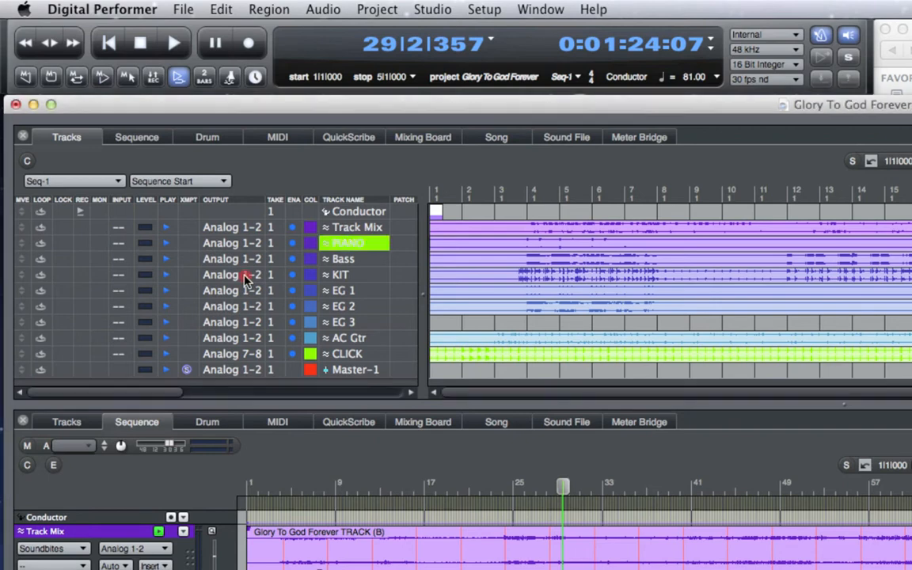
{"action": "left_click", "coordinate": [231, 276]}
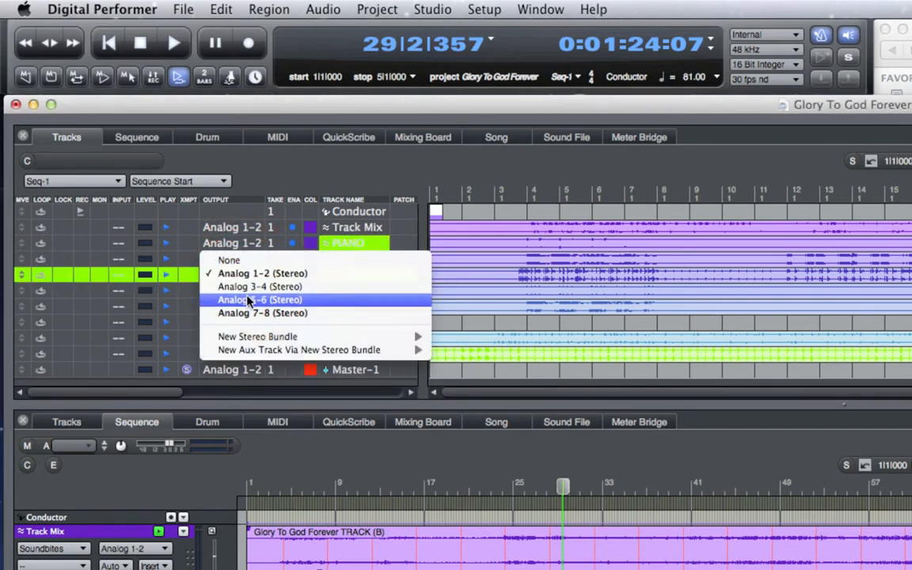
{"action": "mouse_move", "coordinate": [256, 336]}
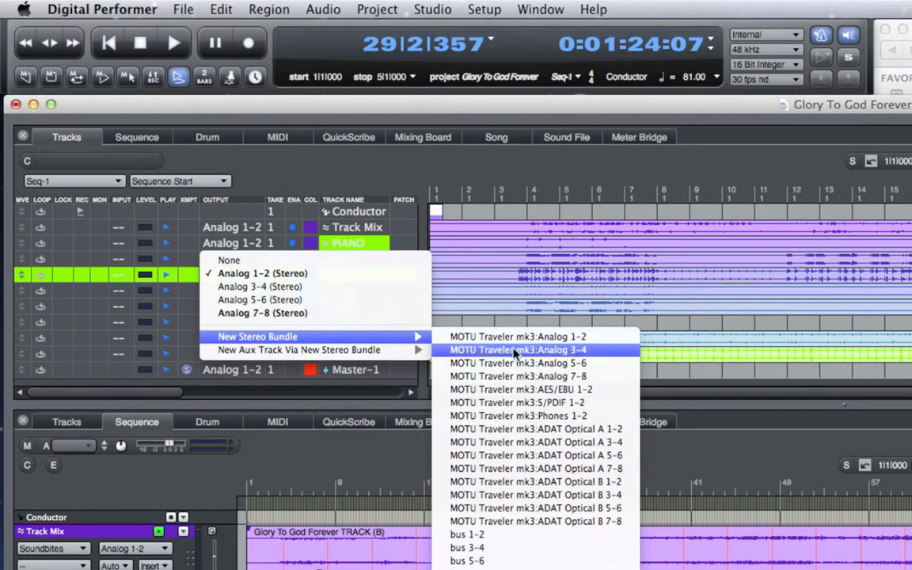
{"action": "mouse_move", "coordinate": [517, 352]}
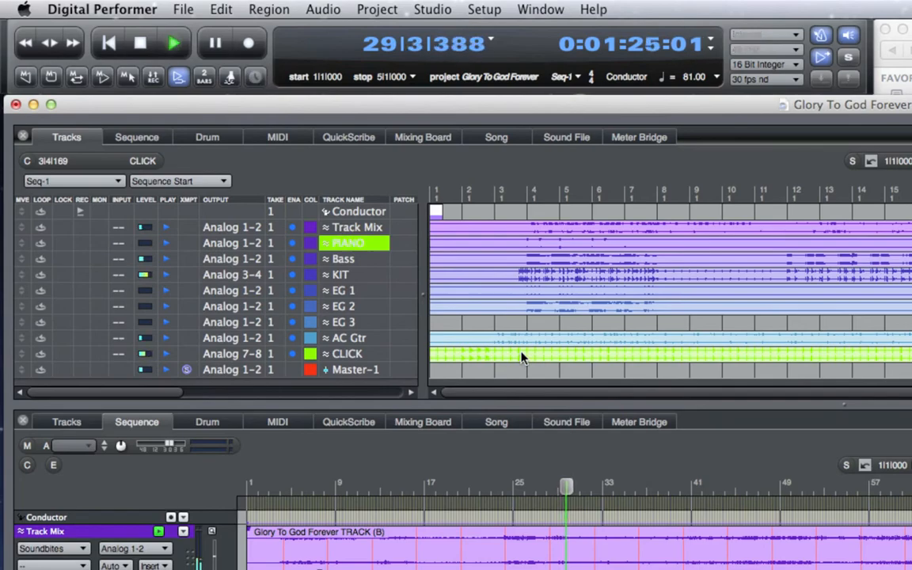
{"action": "left_click", "coordinate": [424, 136]}
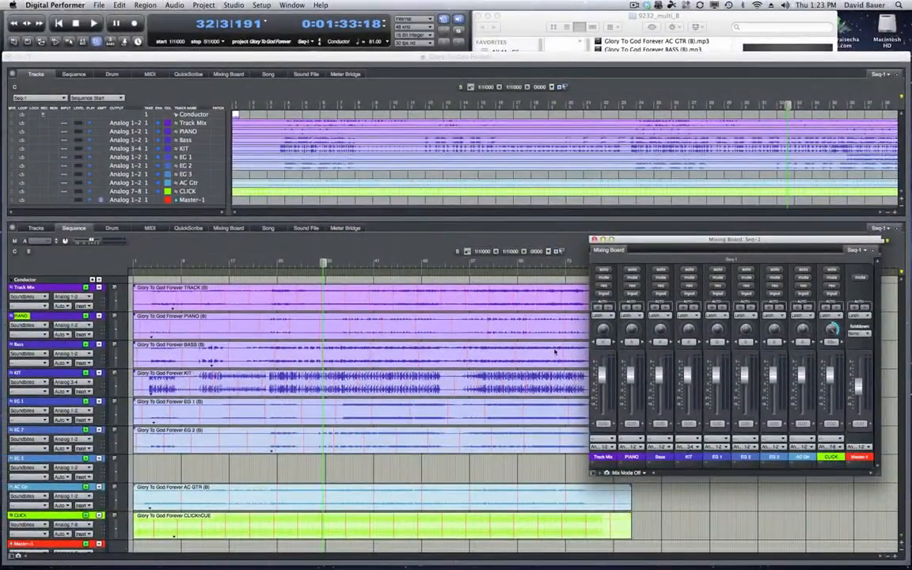
{"action": "left_click", "coordinate": [598, 239]}
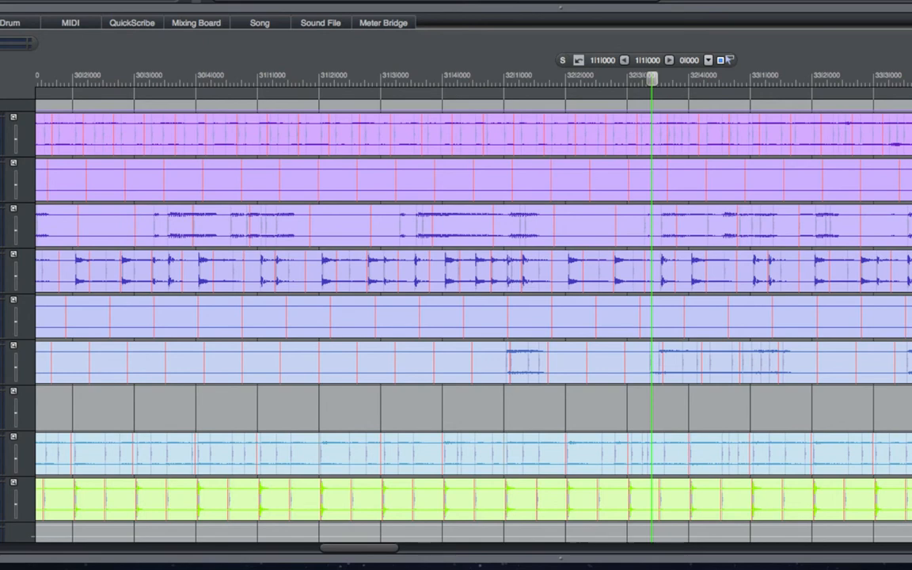
{"action": "mouse_move", "coordinate": [817, 353]}
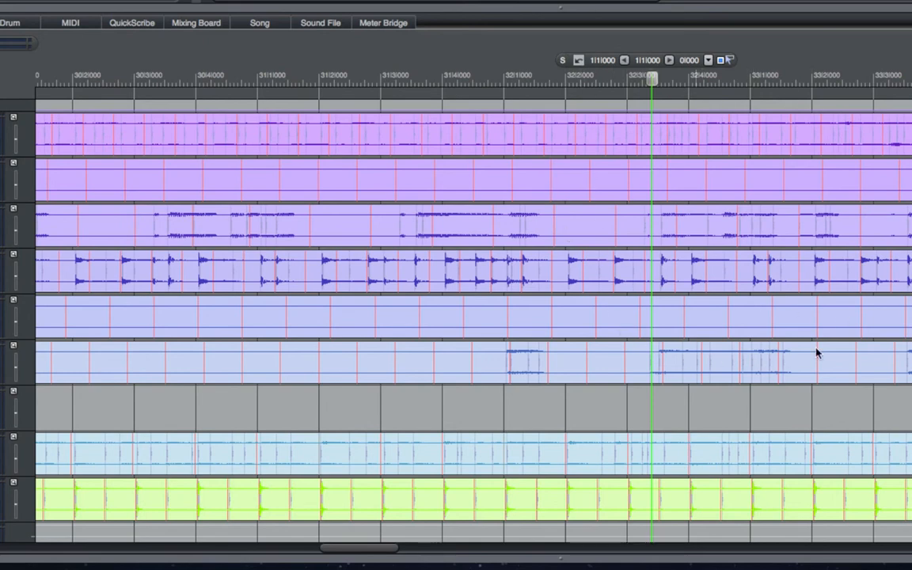